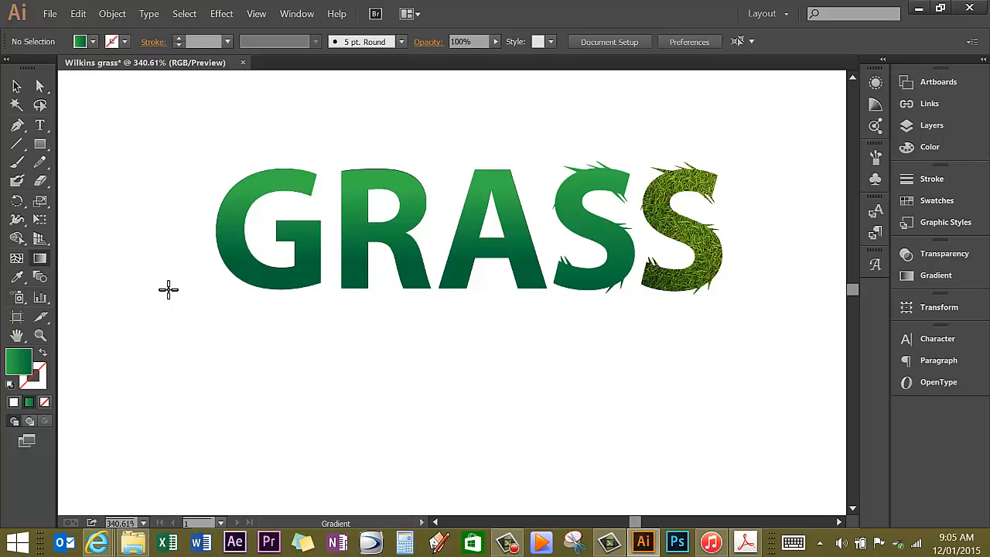
{"action": "mouse_move", "coordinate": [857, 133]}
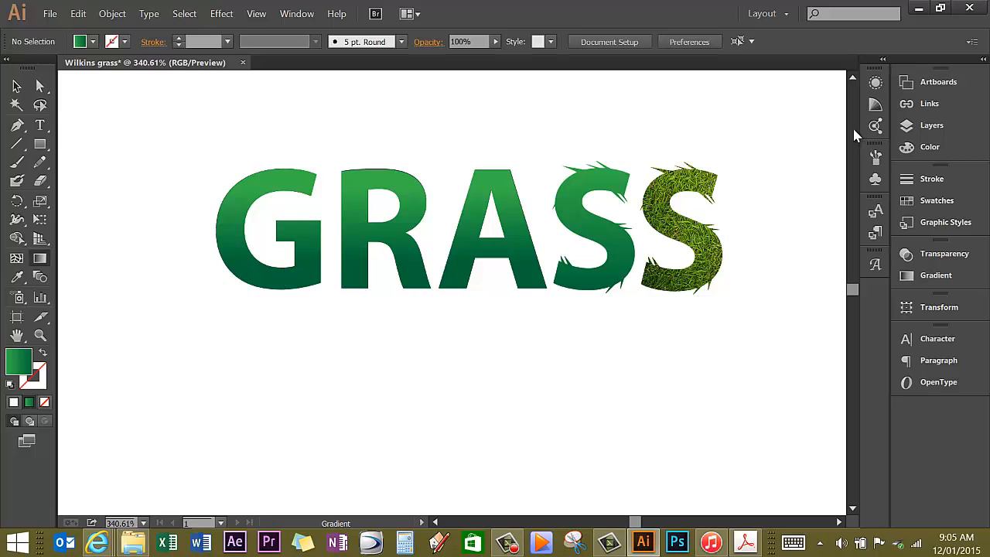
Show the Layers panel listing the S2, S1 and GRA layers.
{"action": "left_click", "coordinate": [928, 123]}
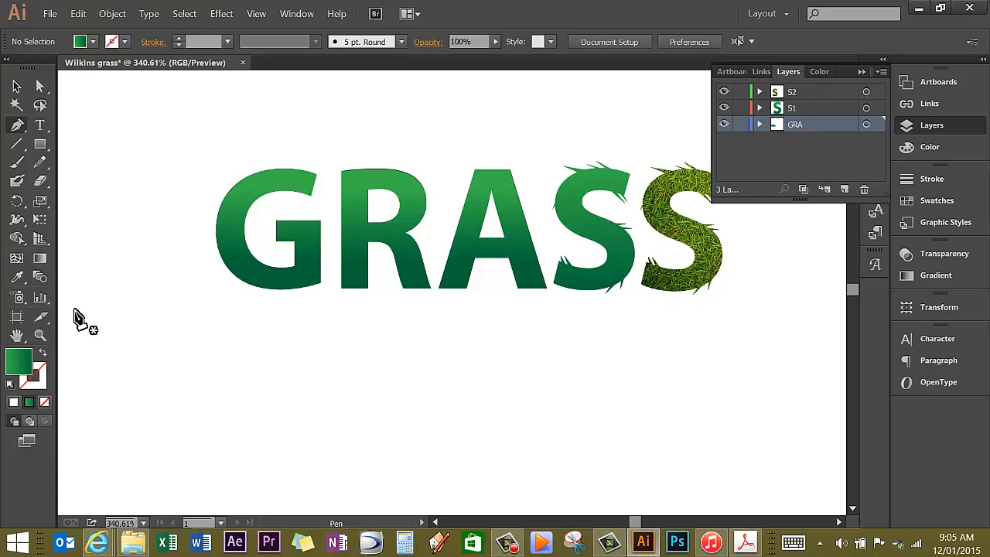
{"action": "mouse_move", "coordinate": [384, 362]}
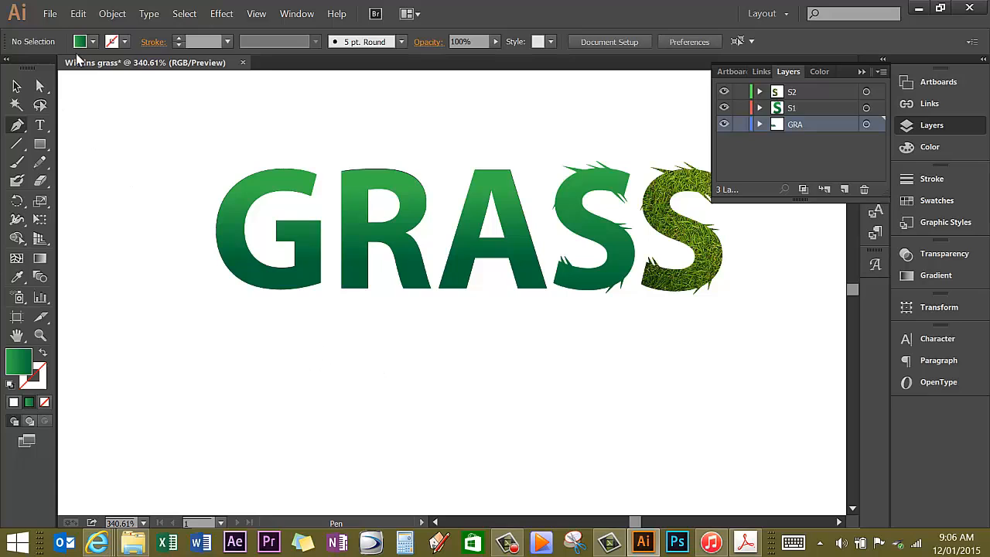
{"action": "mouse_move", "coordinate": [78, 44]}
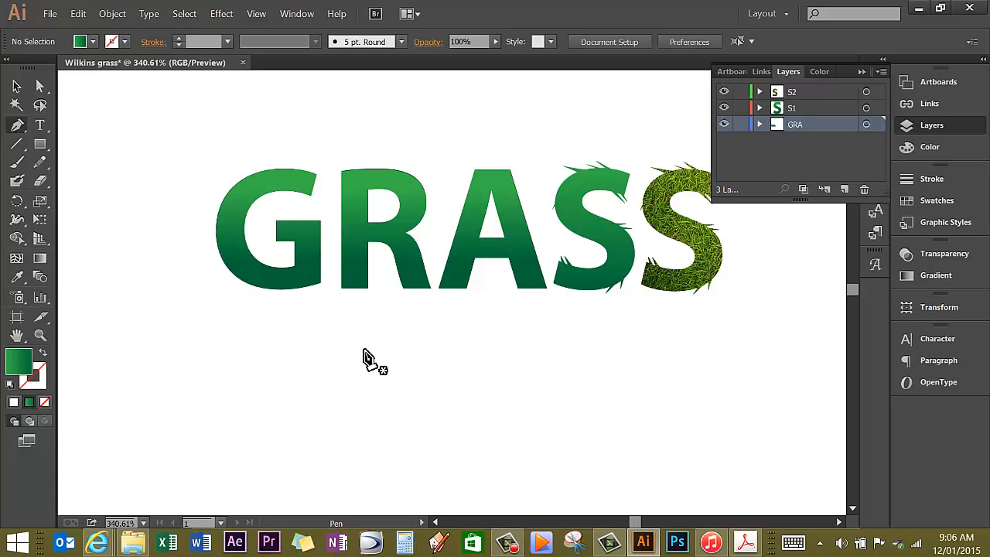
Draw a closed curved leaf-blade path below the GRASS lettering with the Pen tool.
{"action": "left_click_drag", "start_coordinate": [364, 350], "coordinate": [470, 389]}
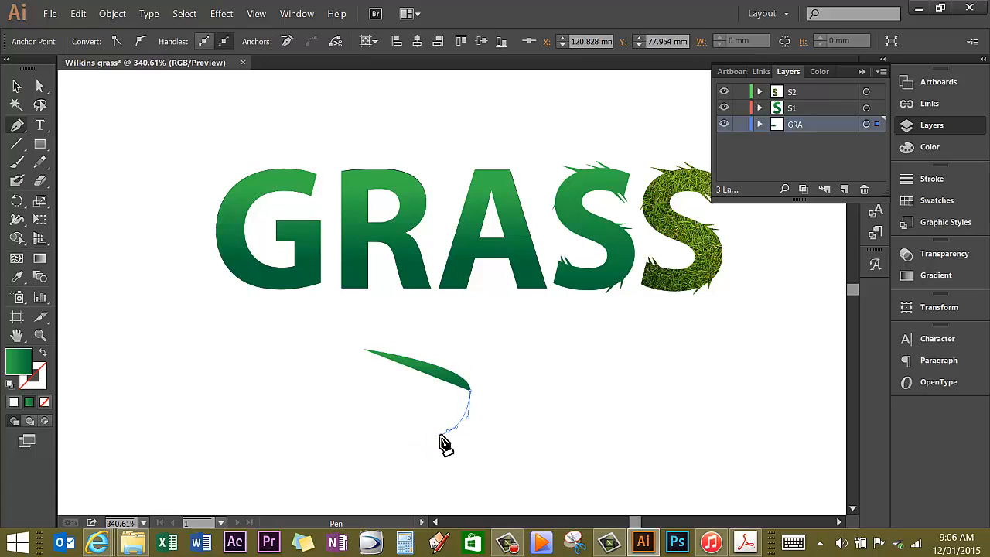
{"action": "left_click", "coordinate": [364, 368]}
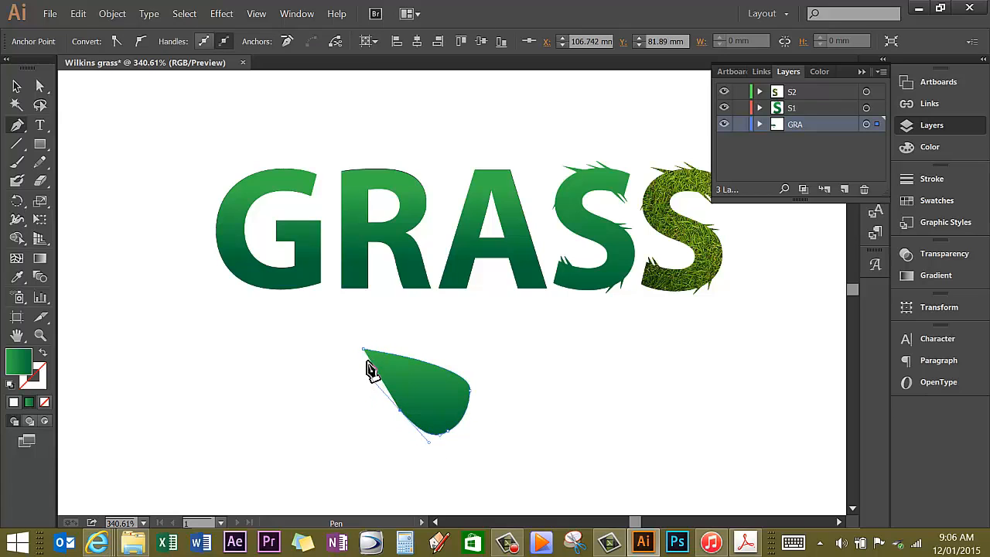
{"action": "left_click", "coordinate": [365, 355]}
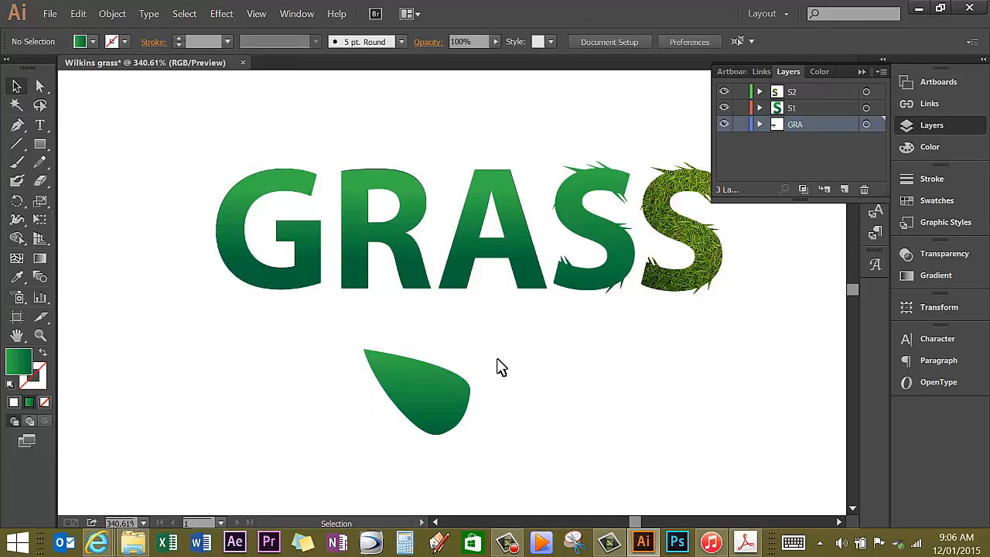
{"action": "mouse_move", "coordinate": [17, 179]}
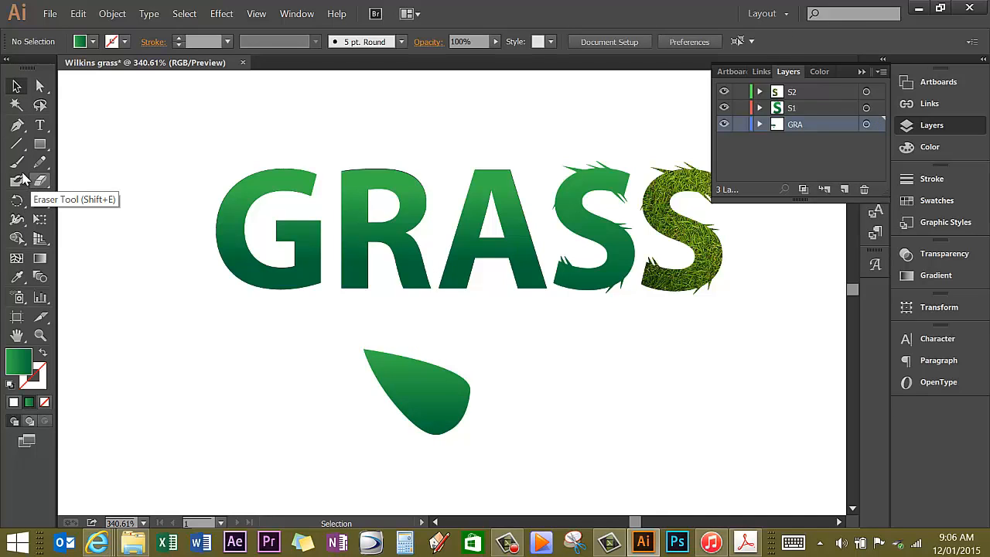
Draw the second leaf half and set its gradient direction, with the left half running sideways.
{"action": "left_click", "coordinate": [15, 126]}
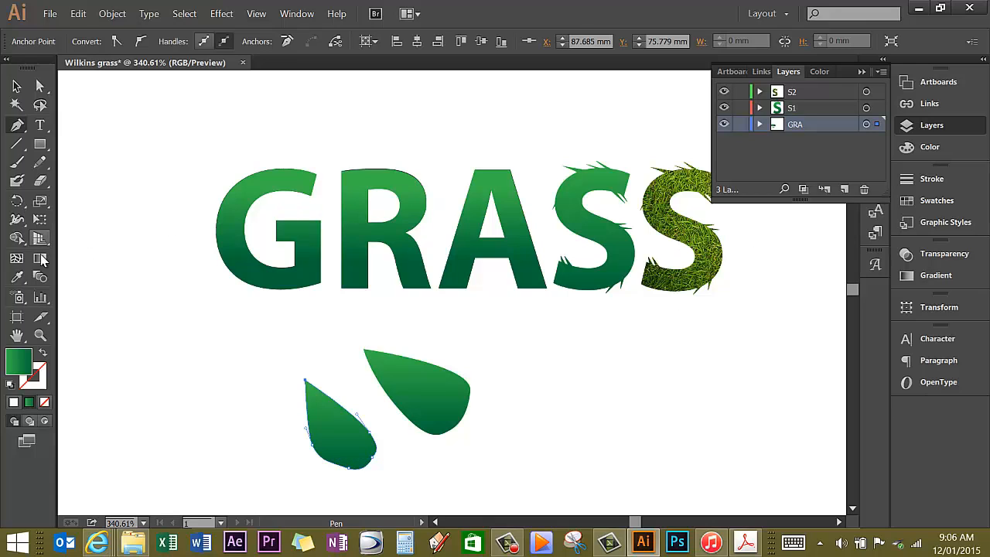
{"action": "left_click_drag", "start_coordinate": [341, 380], "coordinate": [340, 467]}
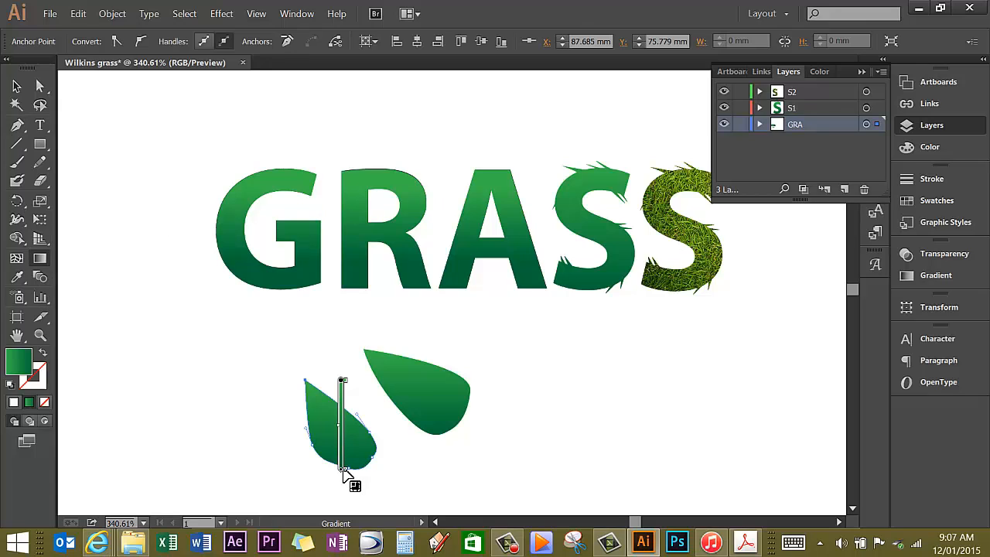
{"action": "mouse_move", "coordinate": [344, 476]}
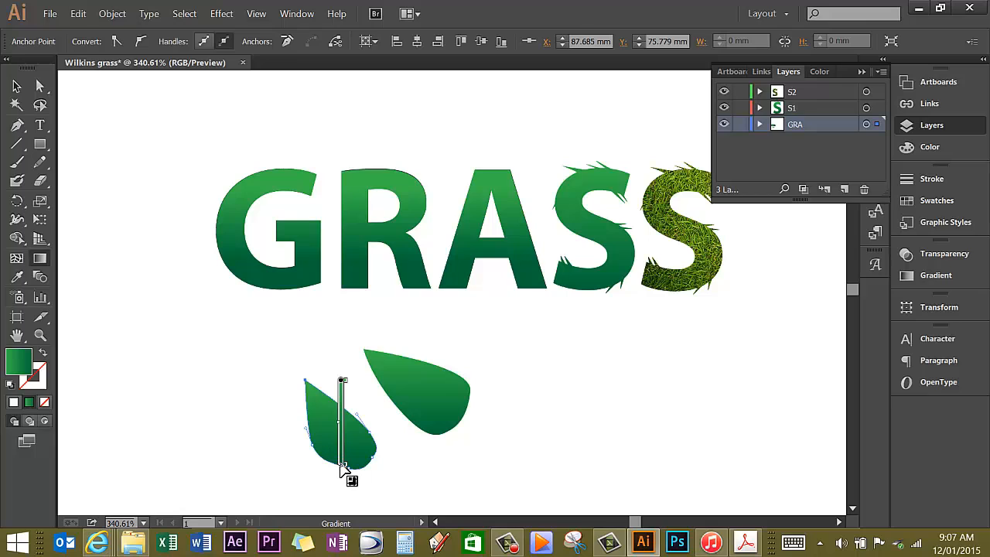
{"action": "mouse_move", "coordinate": [343, 384]}
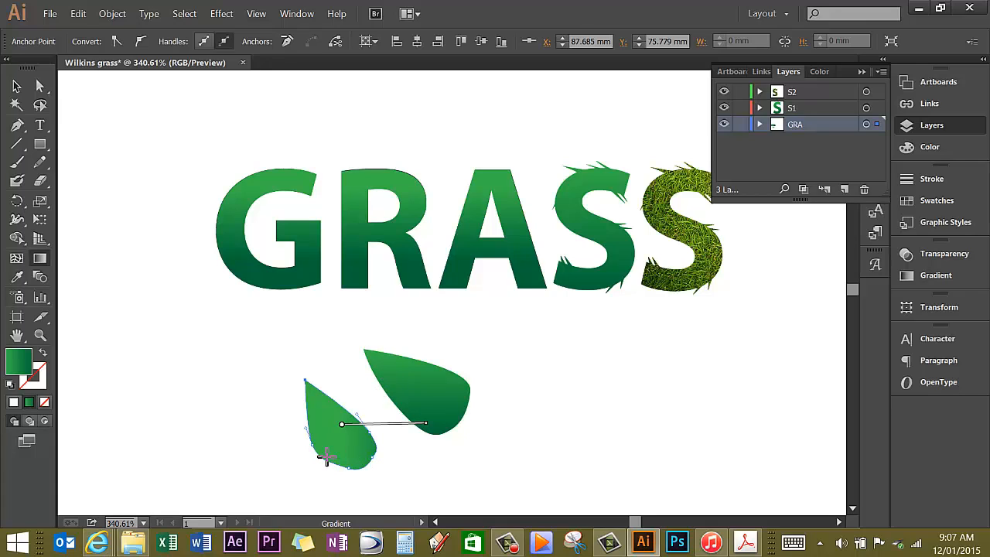
{"action": "left_click", "coordinate": [14, 86]}
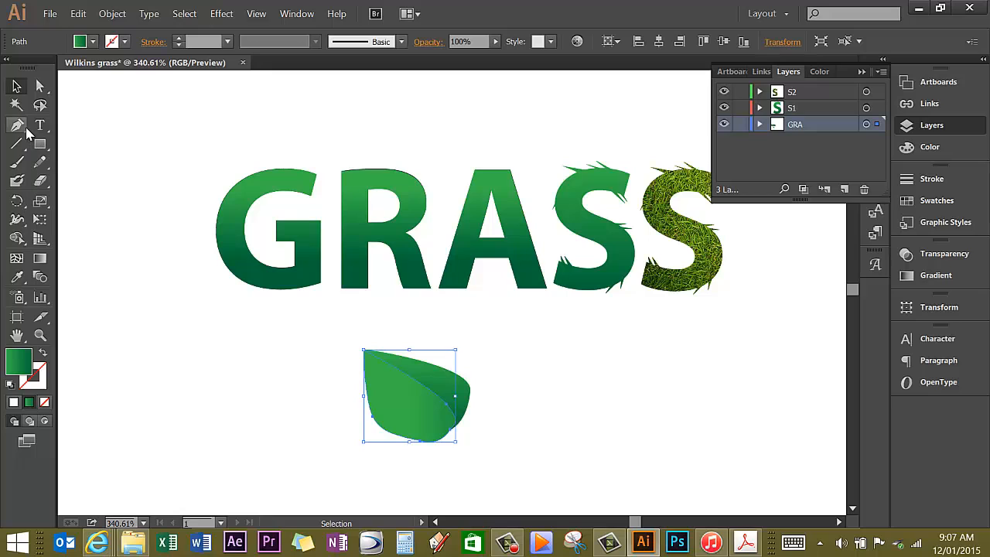
{"action": "mouse_move", "coordinate": [71, 191]}
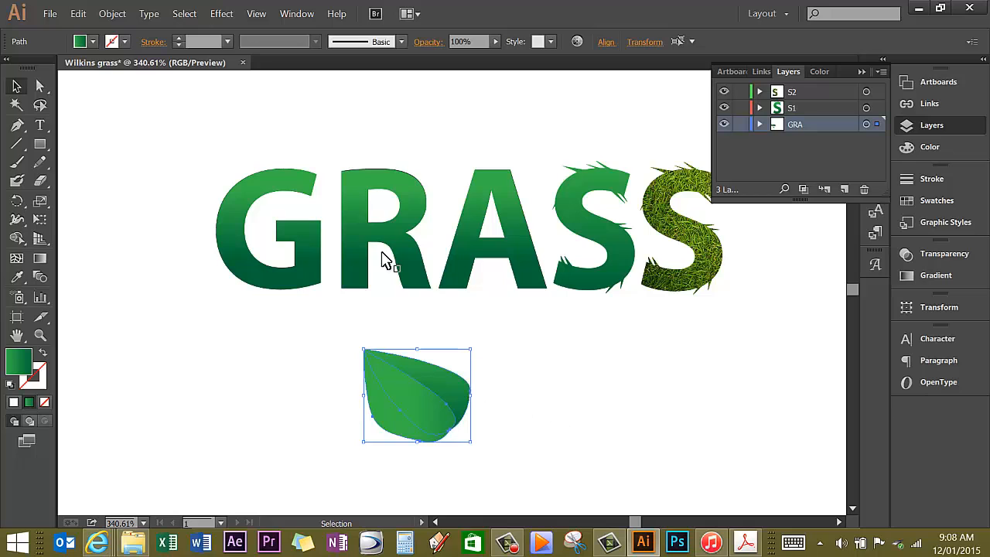
Group the two leaf halves into one leaf object via Object > Group.
{"action": "left_click", "coordinate": [111, 12]}
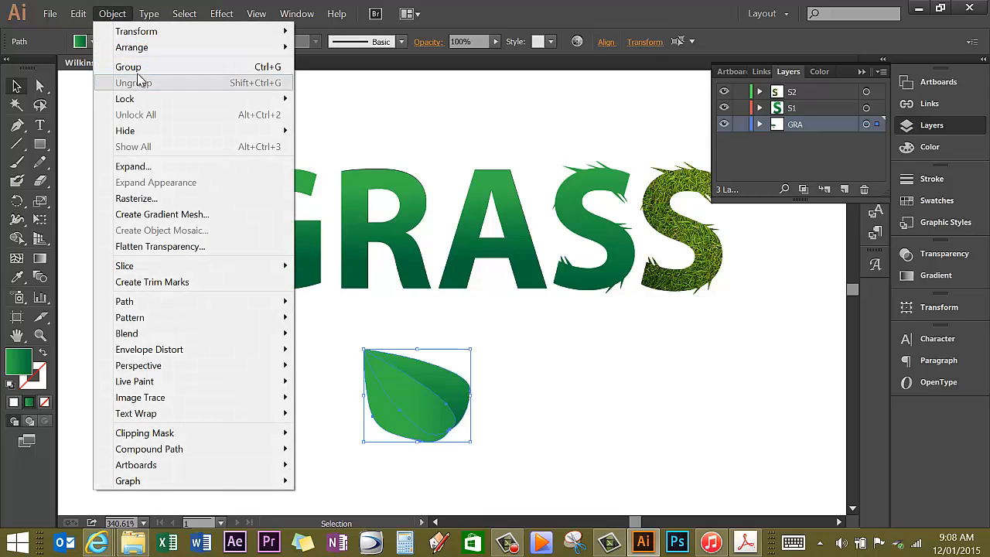
{"action": "mouse_move", "coordinate": [129, 66]}
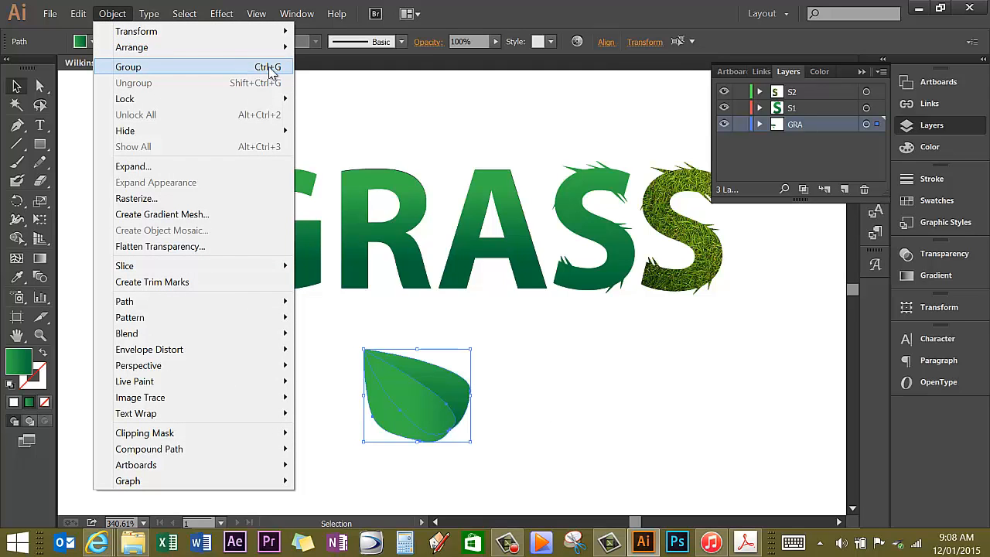
{"action": "left_click", "coordinate": [127, 66]}
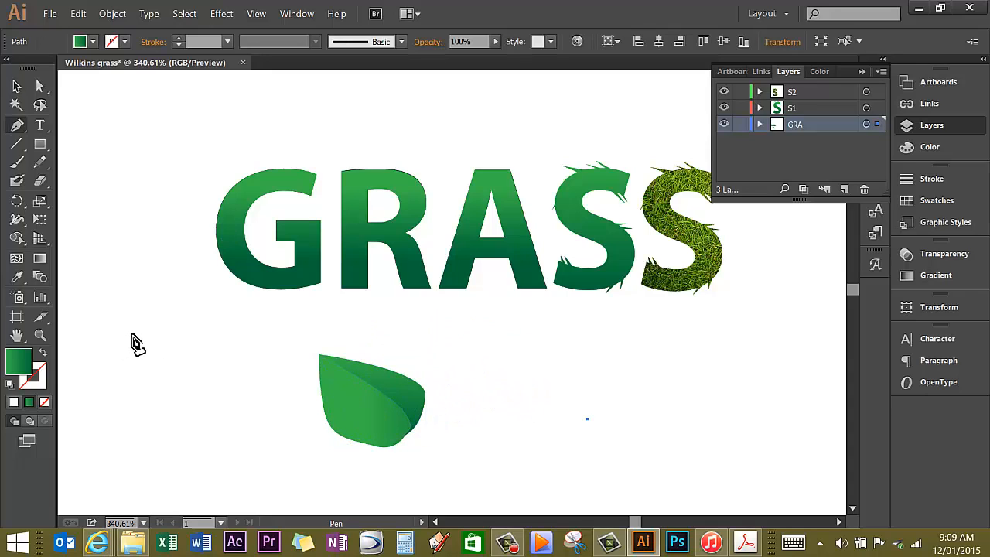
{"action": "mouse_move", "coordinate": [139, 335]}
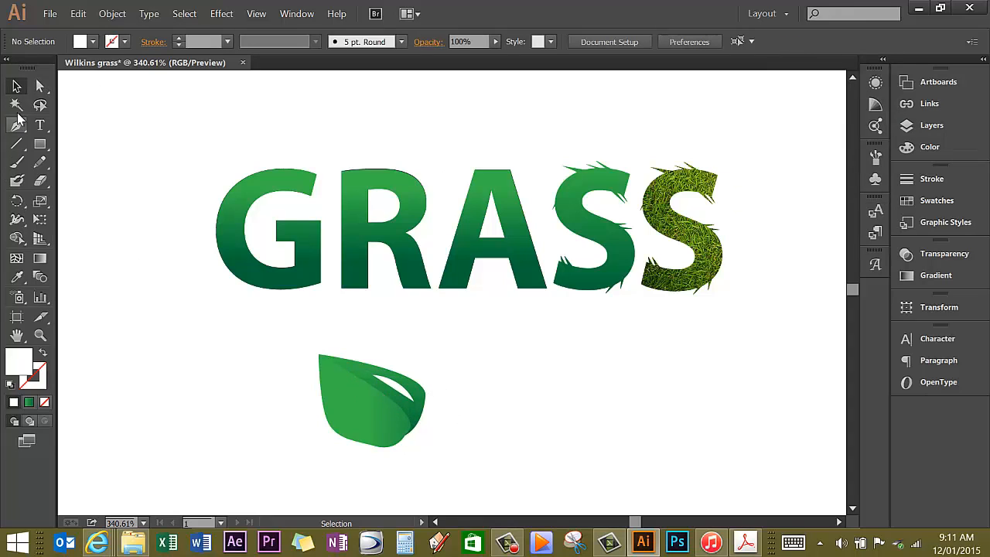
Fill the shine shape with a linear white gradient, one stop at 0% opacity.
{"action": "left_click", "coordinate": [387, 406]}
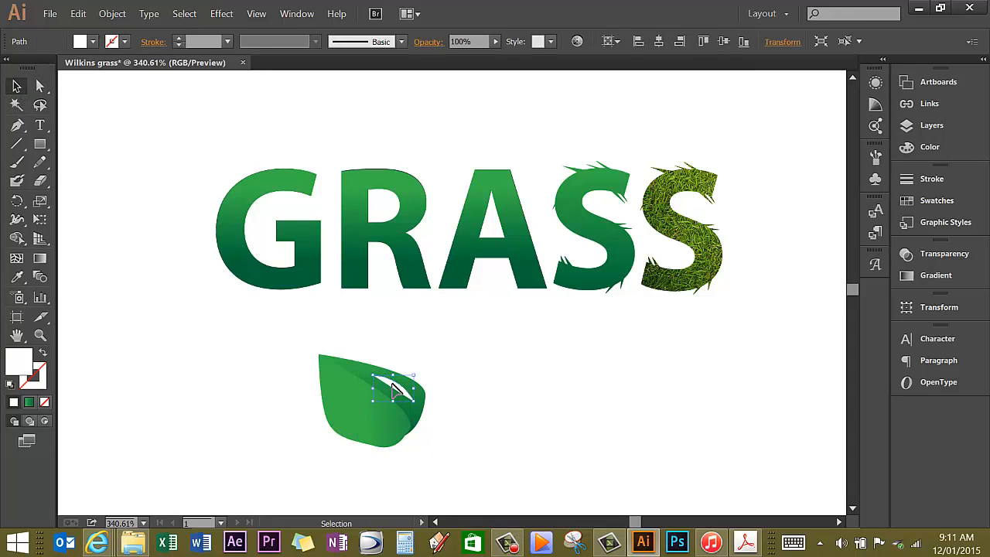
{"action": "mouse_move", "coordinate": [928, 280]}
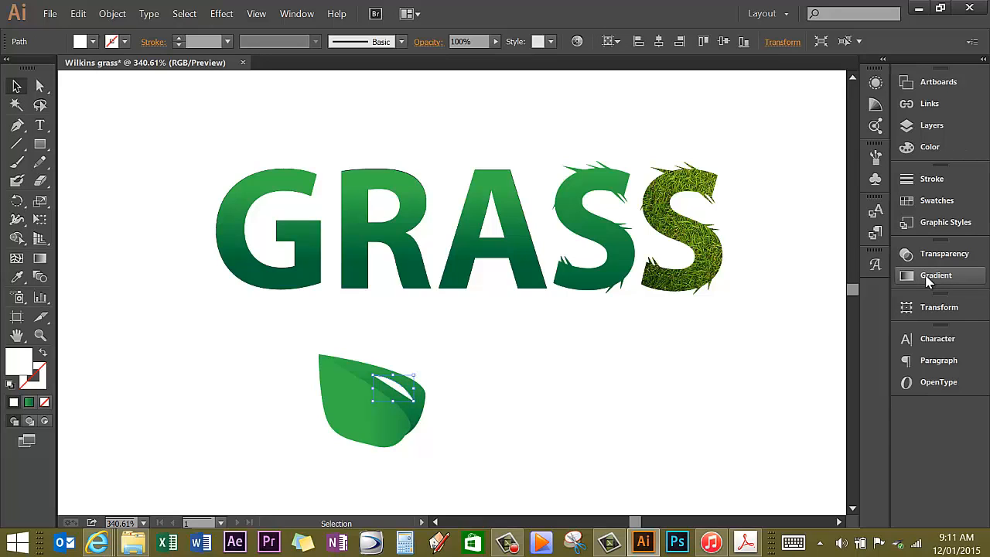
{"action": "left_click", "coordinate": [937, 276]}
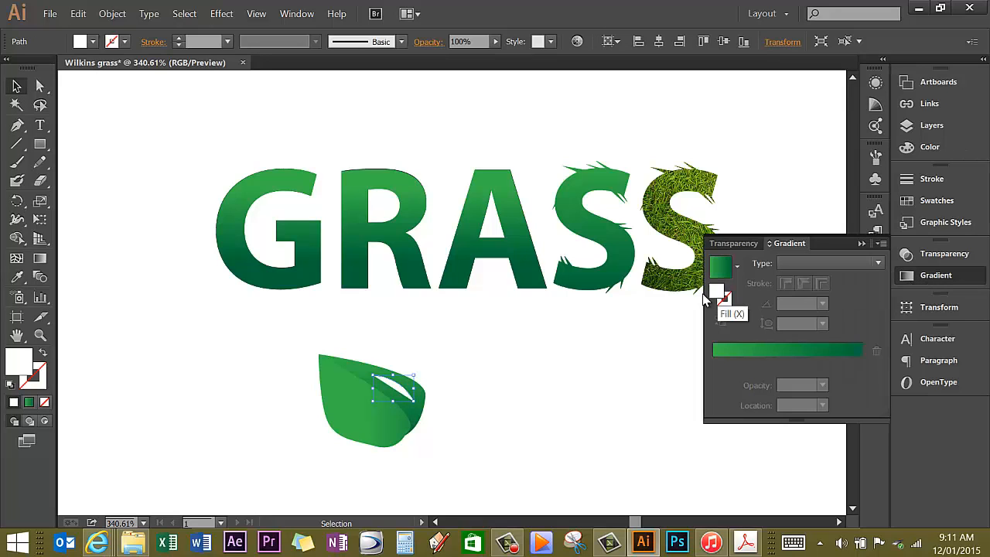
{"action": "left_click", "coordinate": [879, 263]}
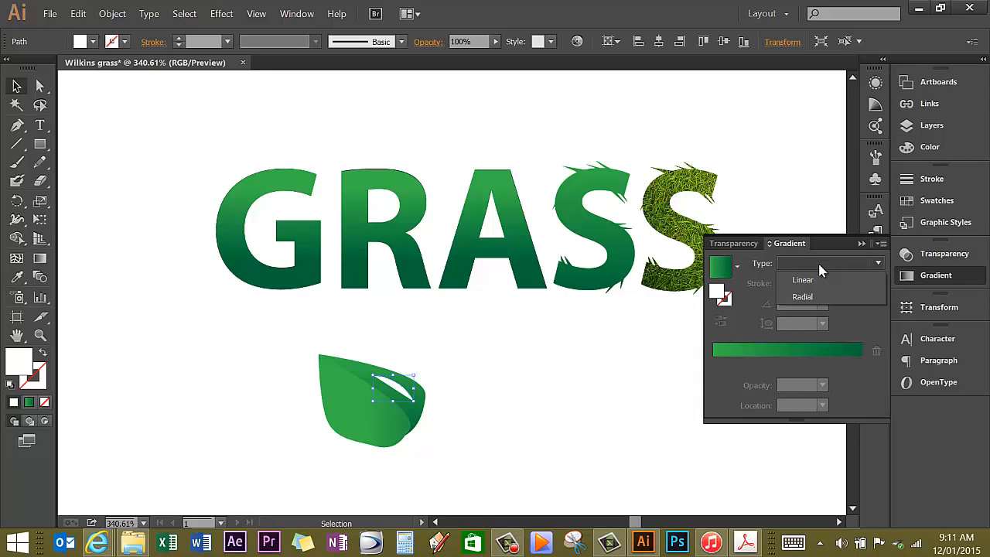
{"action": "left_click", "coordinate": [802, 280]}
{"action": "type", "text": "0"}
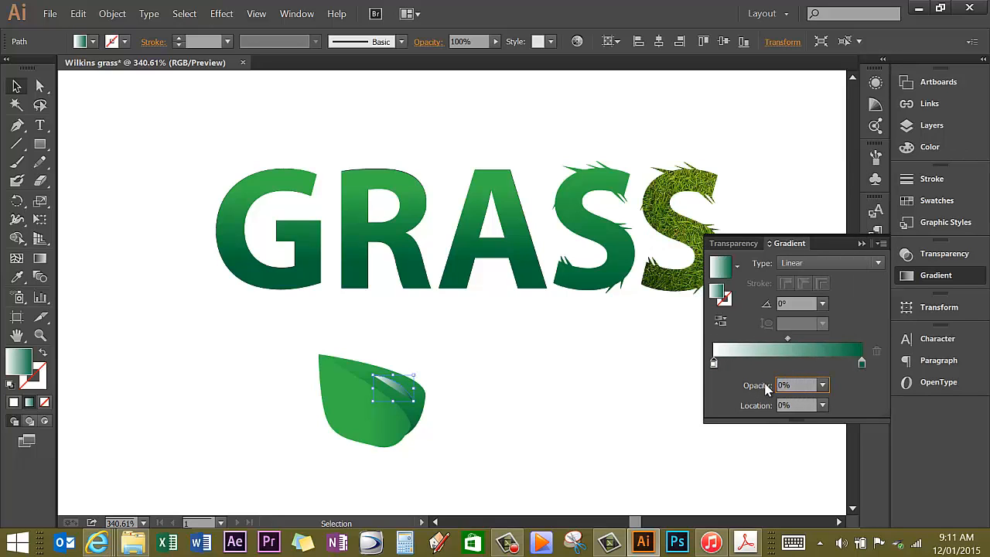
{"action": "left_click", "coordinate": [860, 361]}
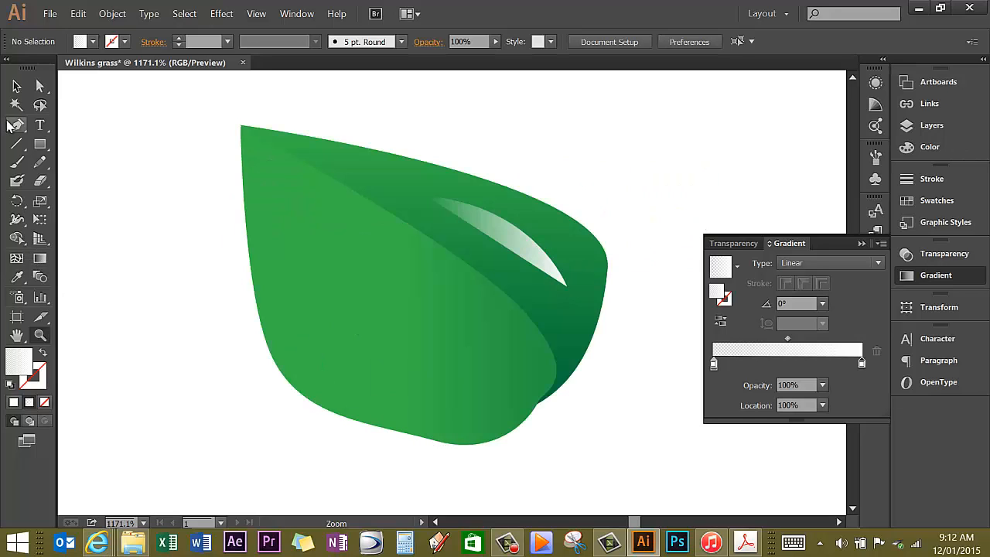
{"action": "mouse_move", "coordinate": [15, 124]}
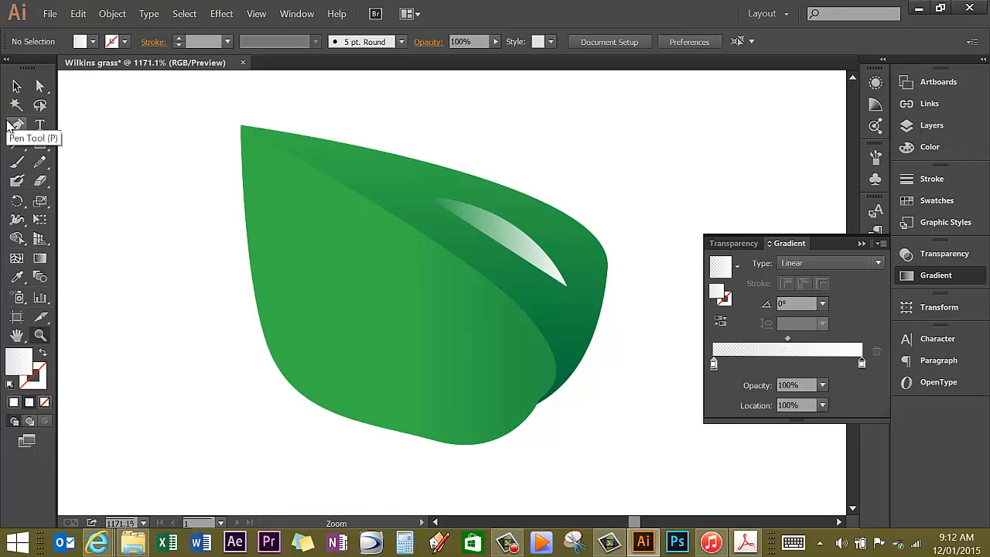
{"action": "mouse_move", "coordinate": [40, 144]}
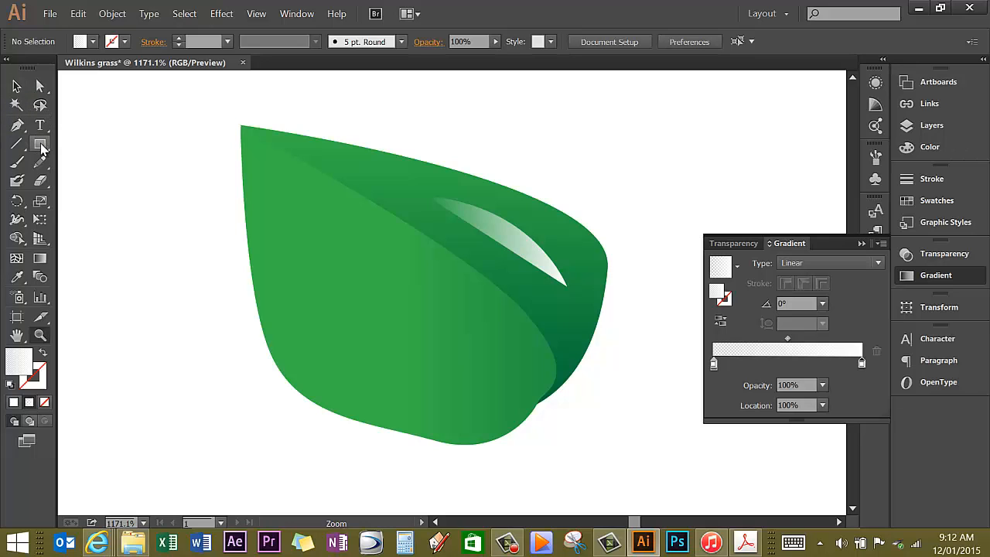
Draw a small highlight ellipse inside the water droplet with the Ellipse tool.
{"action": "left_click", "coordinate": [40, 145]}
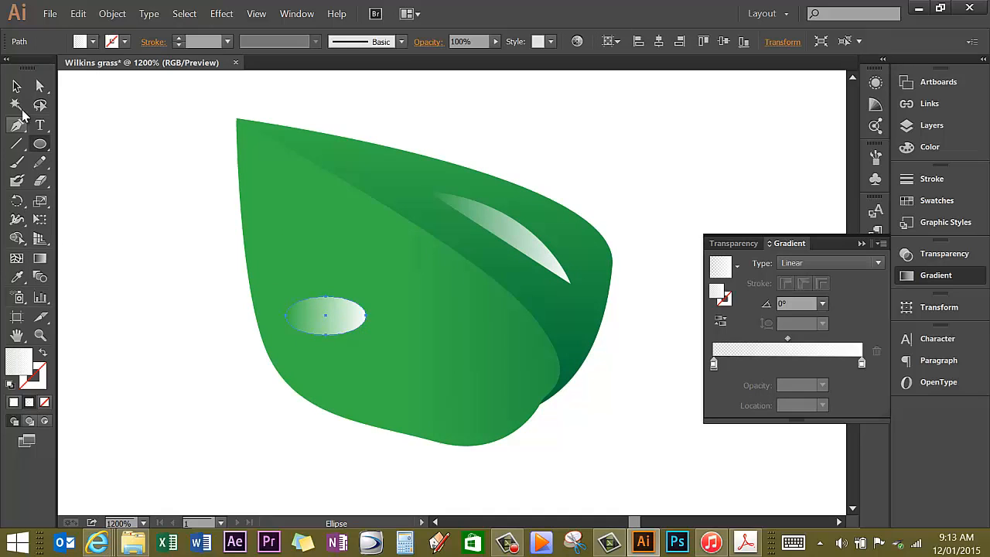
{"action": "mouse_move", "coordinate": [40, 317]}
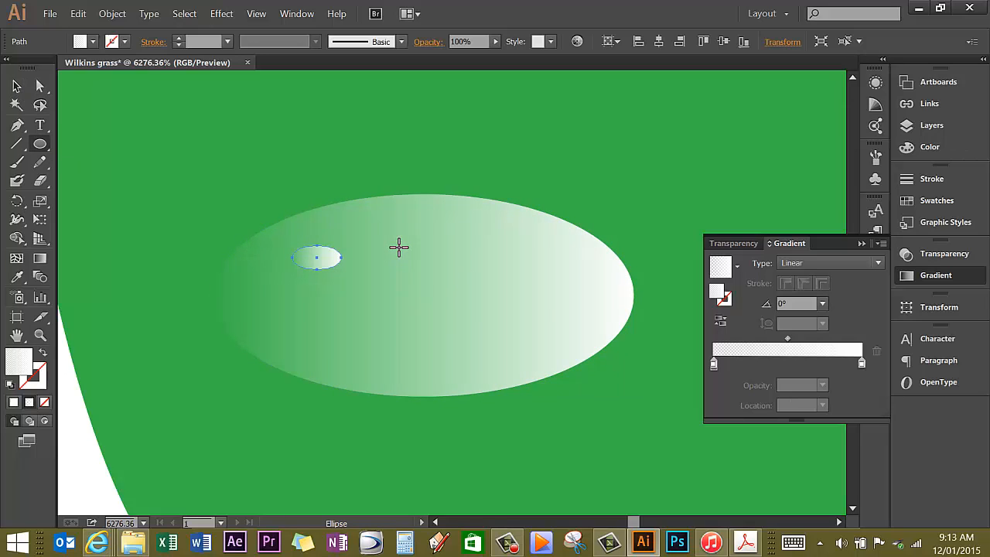
{"action": "left_click_drag", "start_coordinate": [379, 248], "coordinate": [421, 275]}
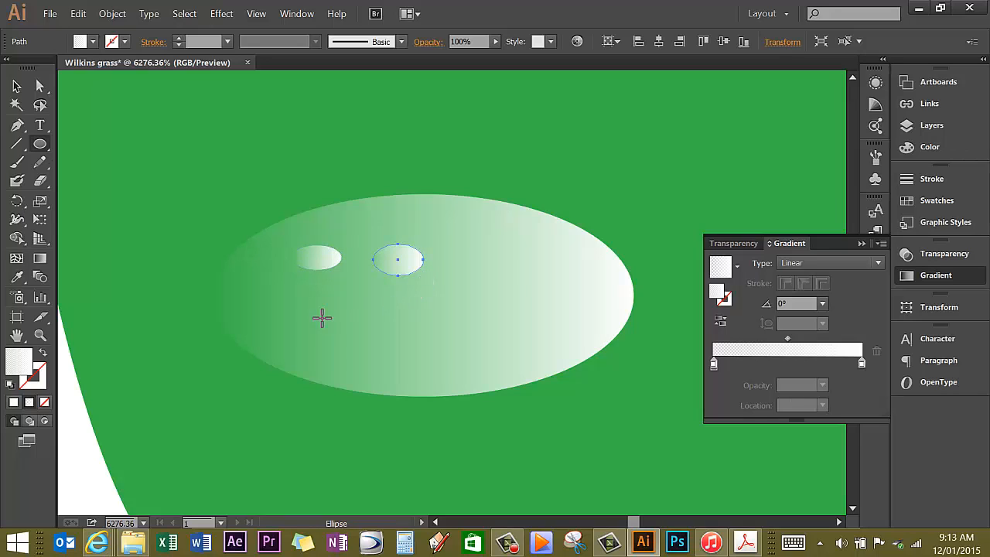
{"action": "mouse_move", "coordinate": [313, 315]}
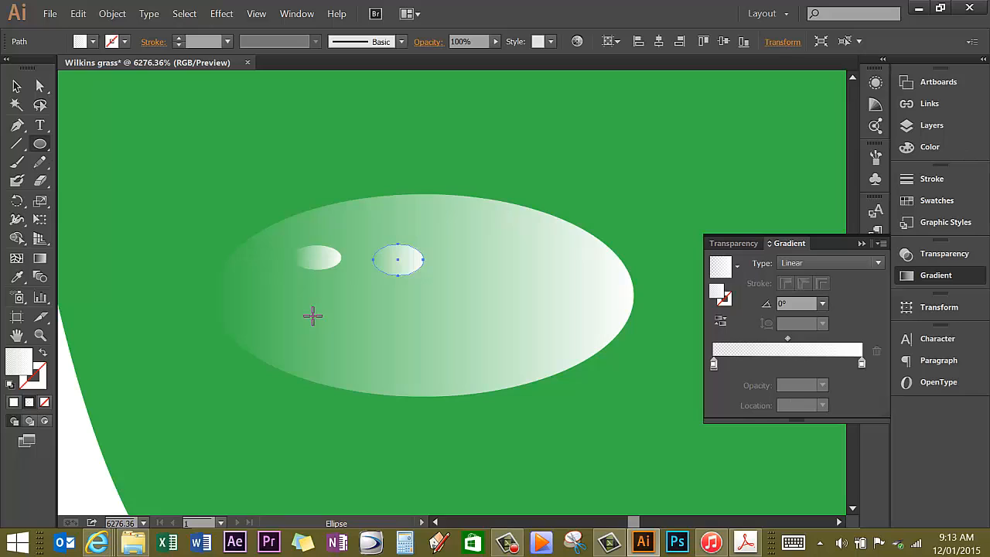
{"action": "mouse_move", "coordinate": [315, 300]}
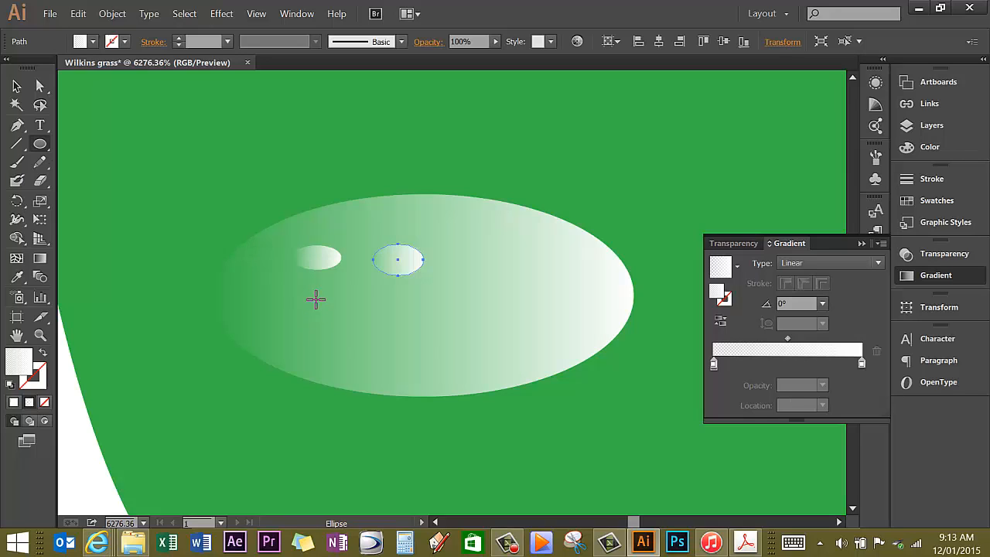
{"action": "mouse_move", "coordinate": [325, 232]}
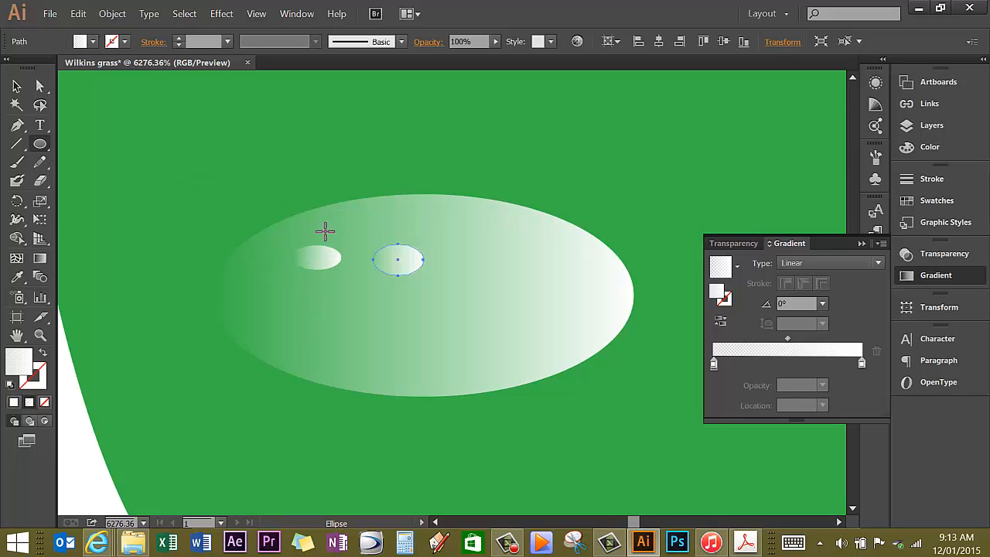
{"action": "mouse_move", "coordinate": [17, 86]}
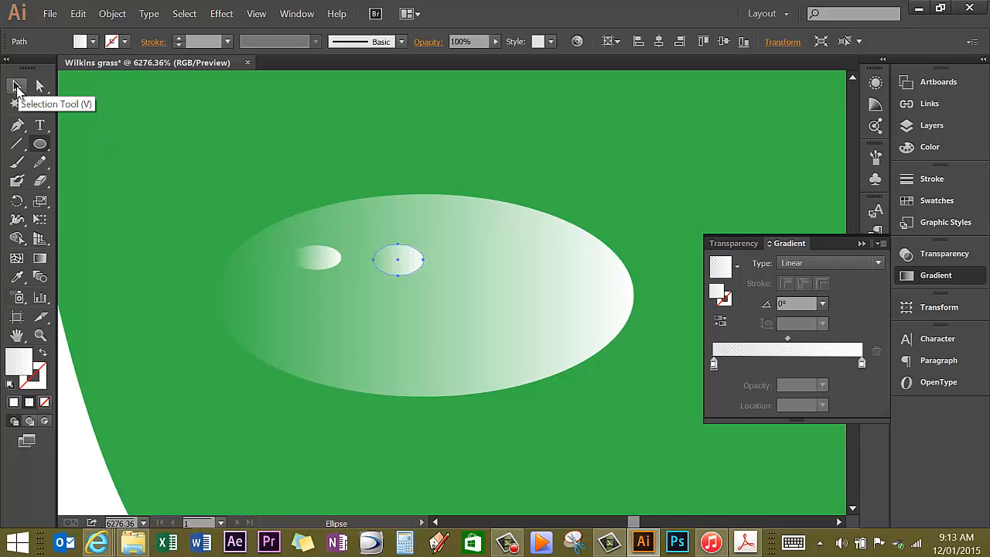
Move the highlighted droplet to the top of the leaf and zoom out to see it whole.
{"action": "left_click", "coordinate": [12, 87]}
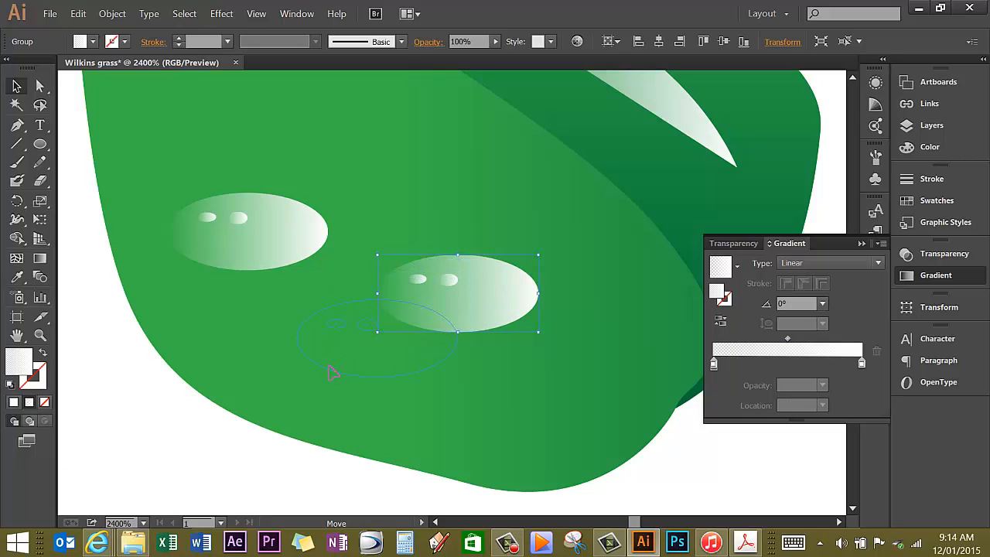
{"action": "left_click_drag", "start_coordinate": [457, 294], "coordinate": [379, 337]}
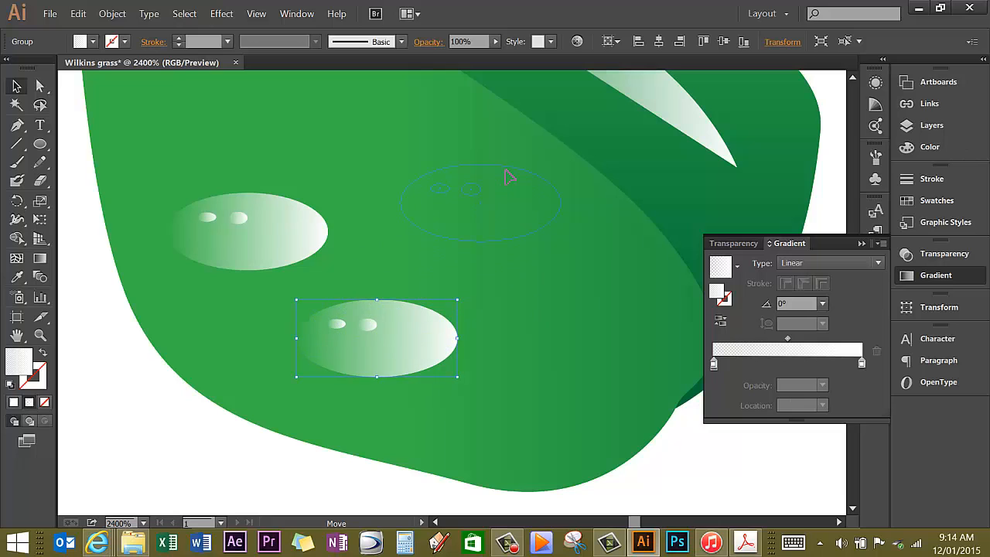
{"action": "left_click_drag", "start_coordinate": [377, 337], "coordinate": [247, 229]}
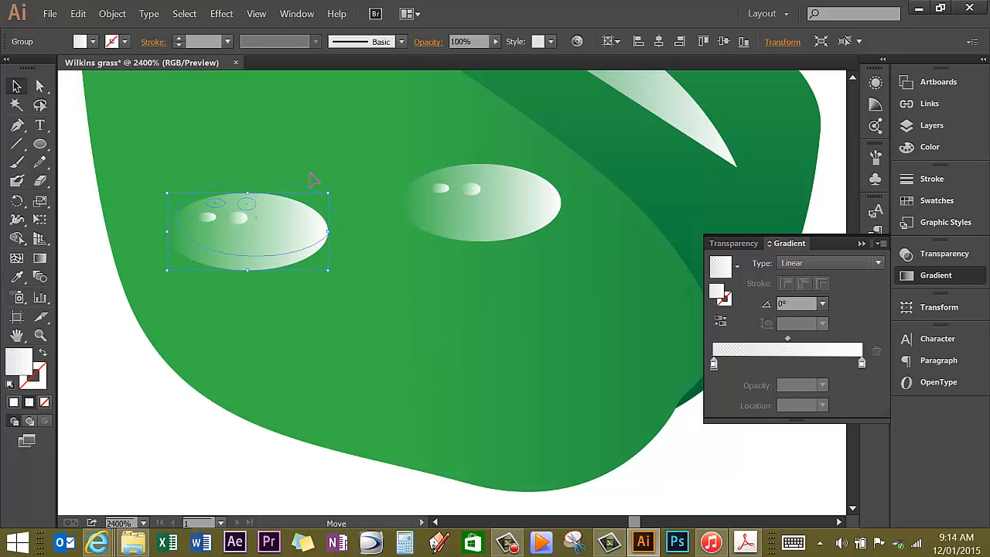
{"action": "left_click_drag", "start_coordinate": [247, 229], "coordinate": [333, 121]}
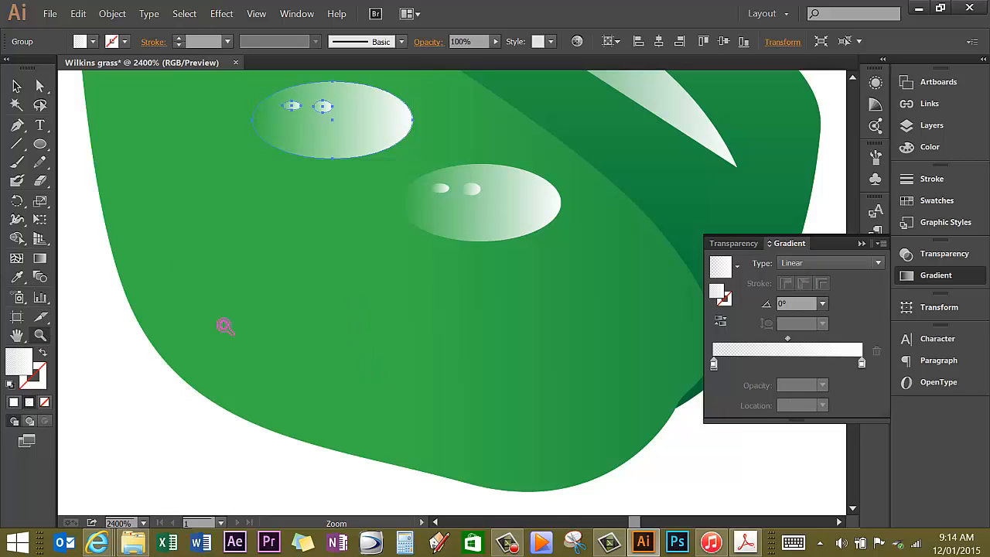
{"action": "left_click", "coordinate": [225, 326]}
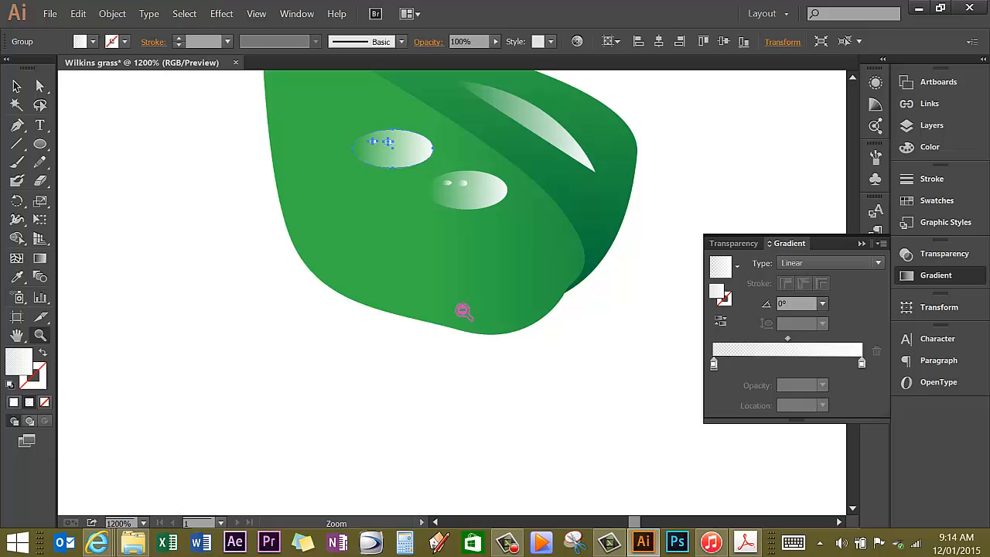
{"action": "left_click", "coordinate": [461, 313]}
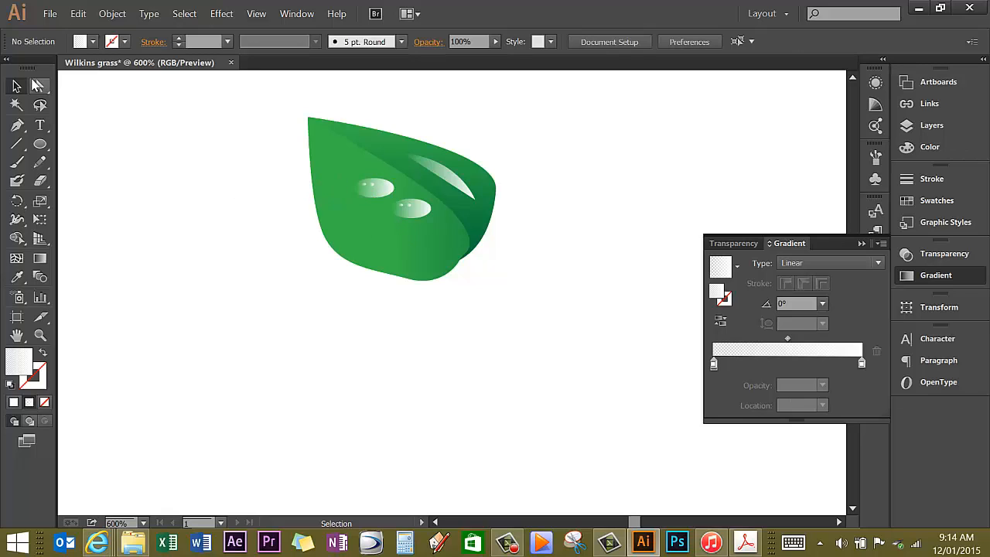
Nudge the droplet into place, group leaf and droplets, and move the group above the G.
{"action": "left_click", "coordinate": [374, 188]}
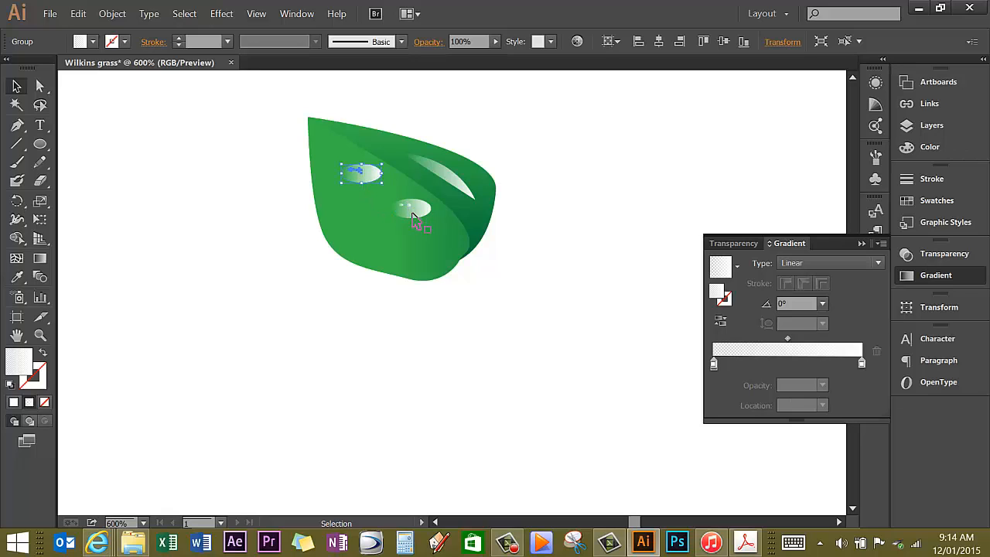
{"action": "left_click_drag", "start_coordinate": [359, 171], "coordinate": [394, 198]}
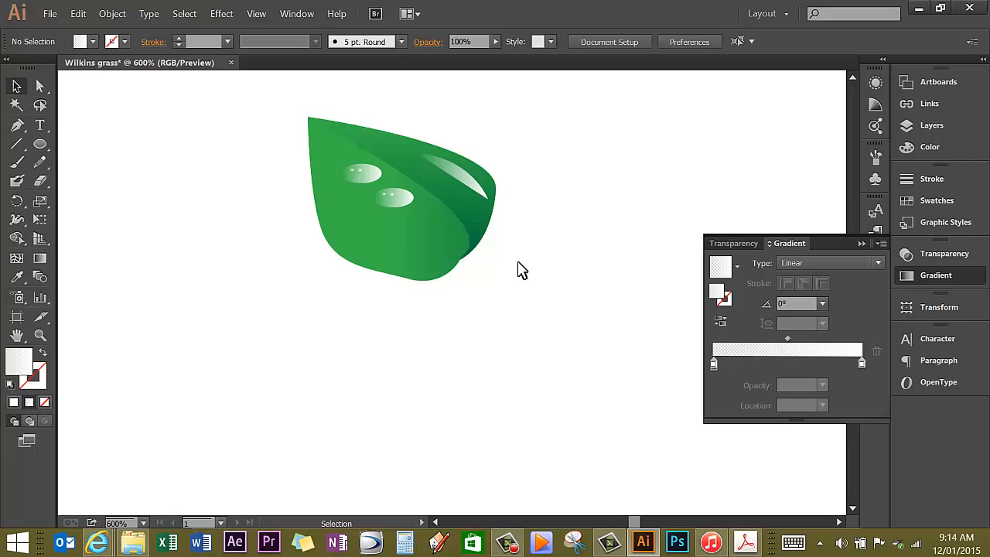
{"action": "mouse_move", "coordinate": [266, 170]}
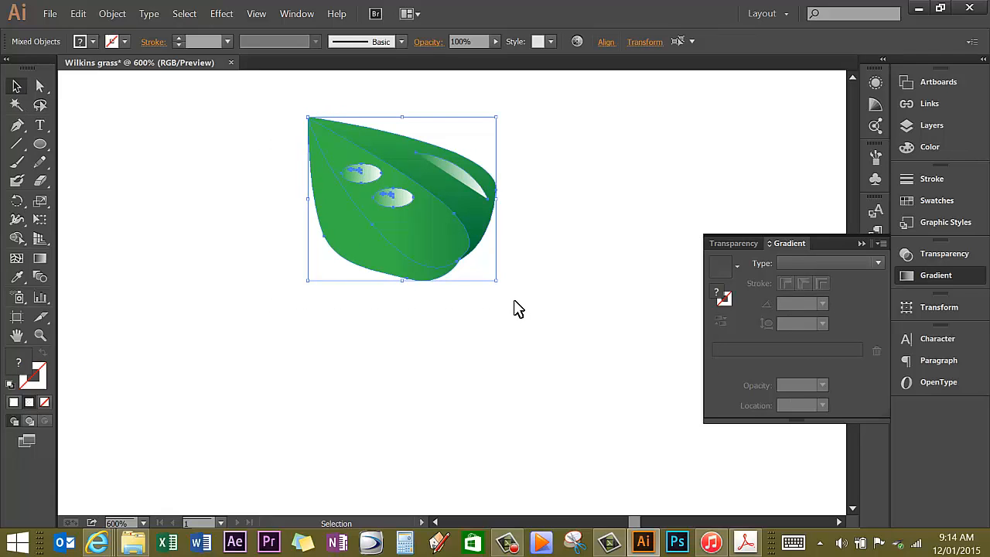
{"action": "mouse_move", "coordinate": [222, 145]}
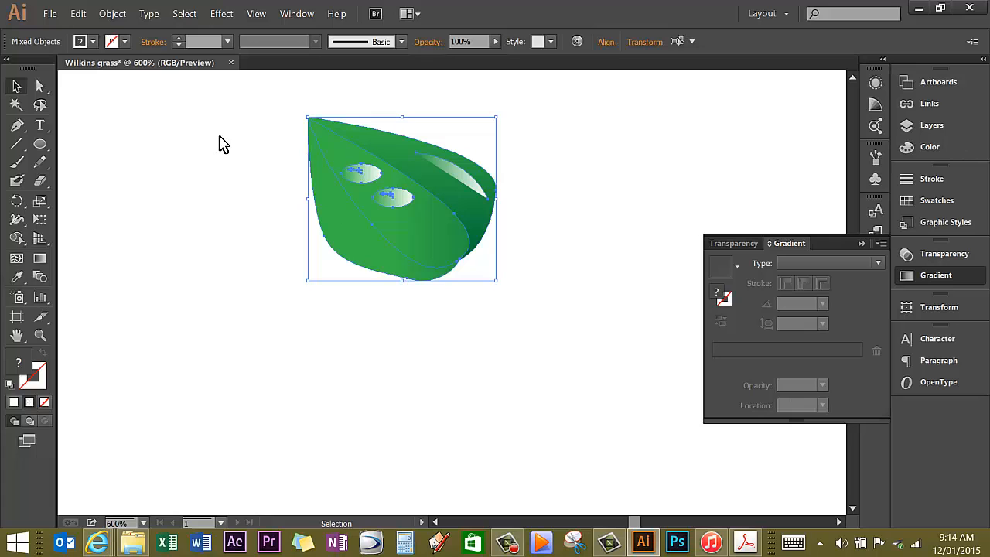
{"action": "mouse_move", "coordinate": [221, 142]}
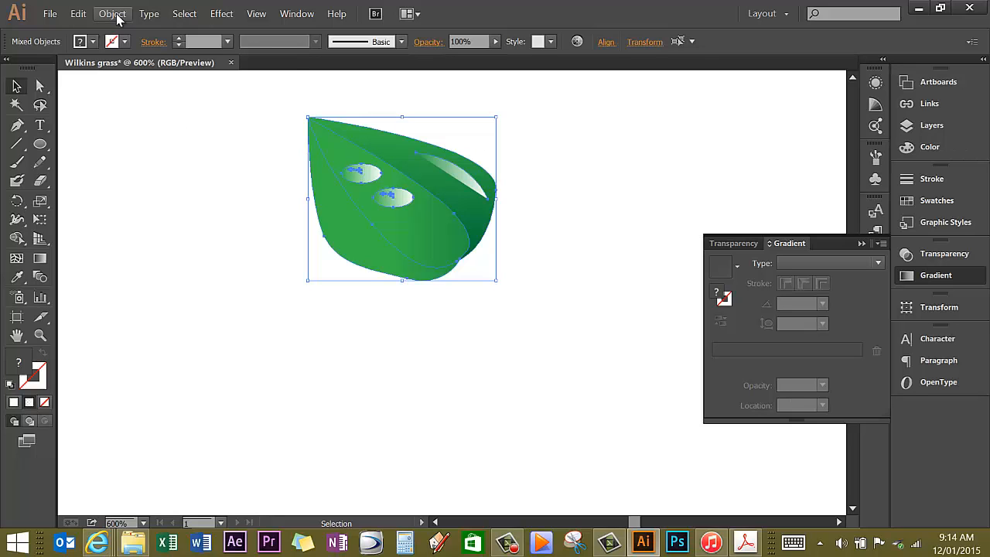
{"action": "left_click", "coordinate": [112, 14]}
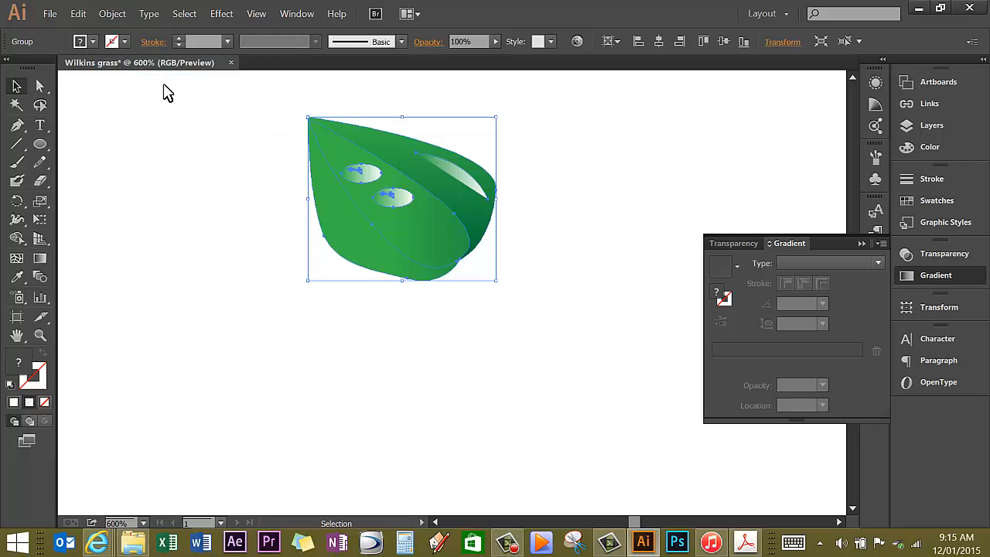
{"action": "mouse_move", "coordinate": [382, 308]}
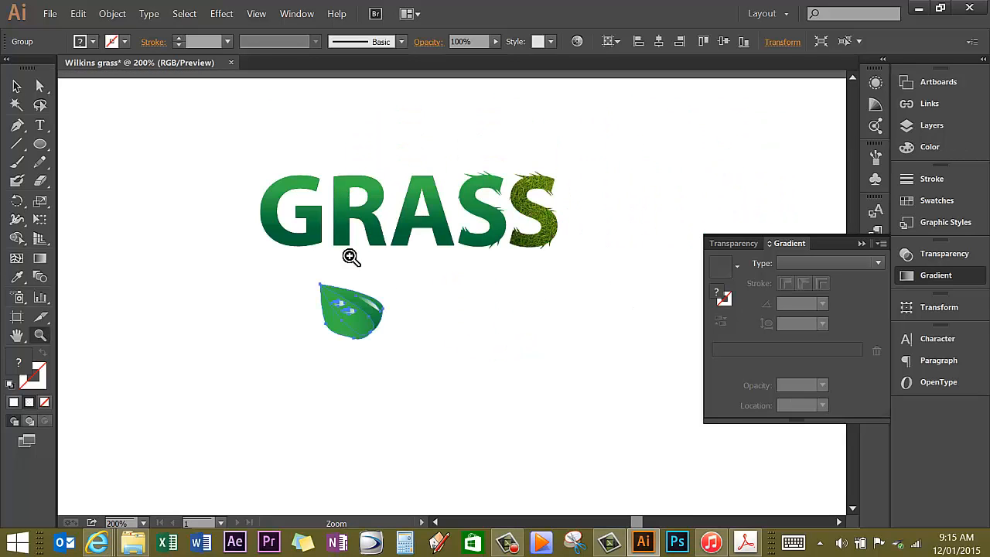
{"action": "mouse_move", "coordinate": [40, 86]}
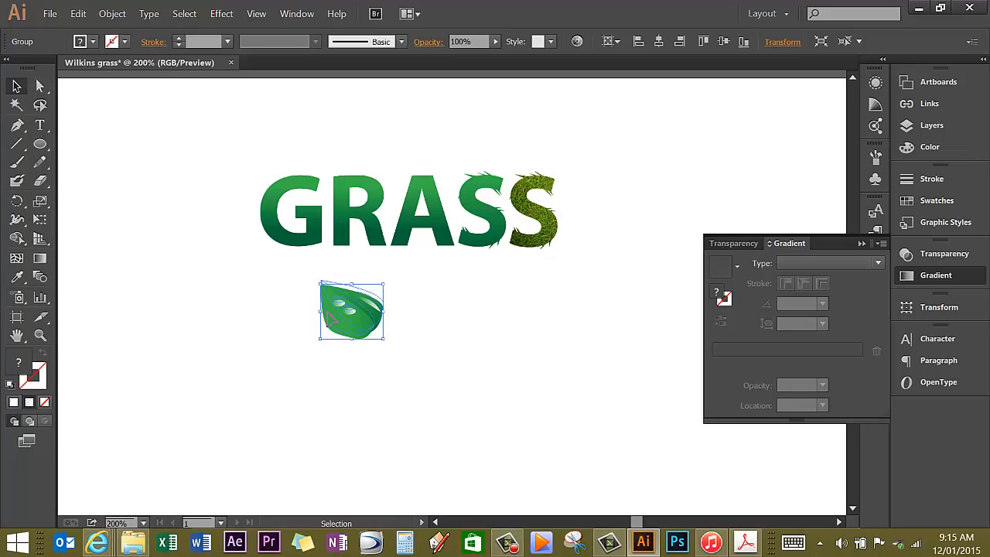
{"action": "left_click_drag", "start_coordinate": [353, 313], "coordinate": [246, 158]}
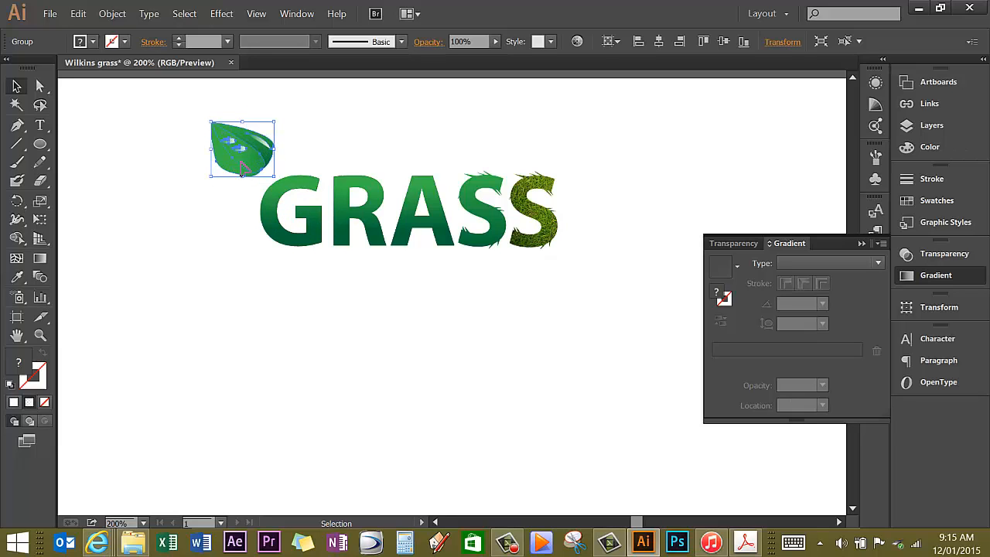
{"action": "mouse_move", "coordinate": [255, 171]}
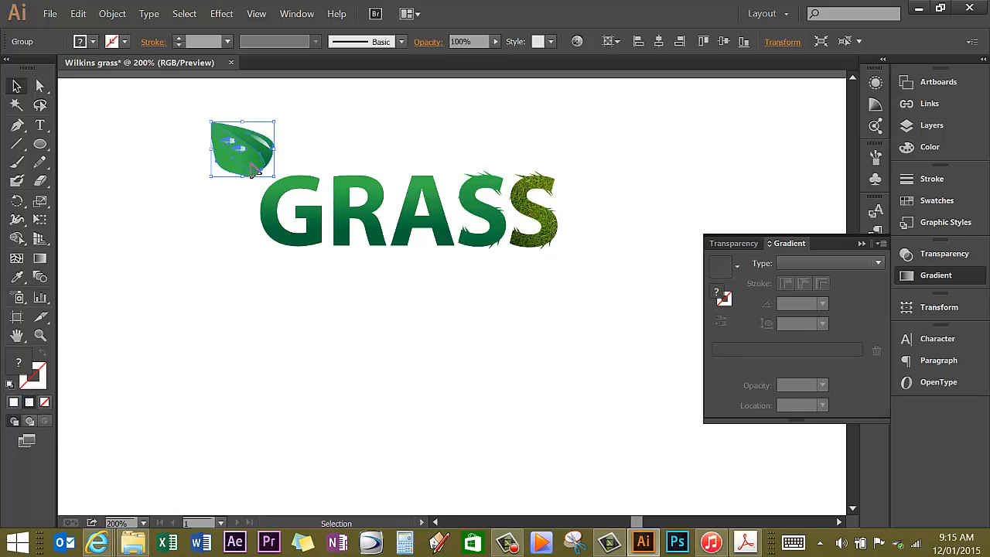
{"action": "mouse_move", "coordinate": [424, 127]}
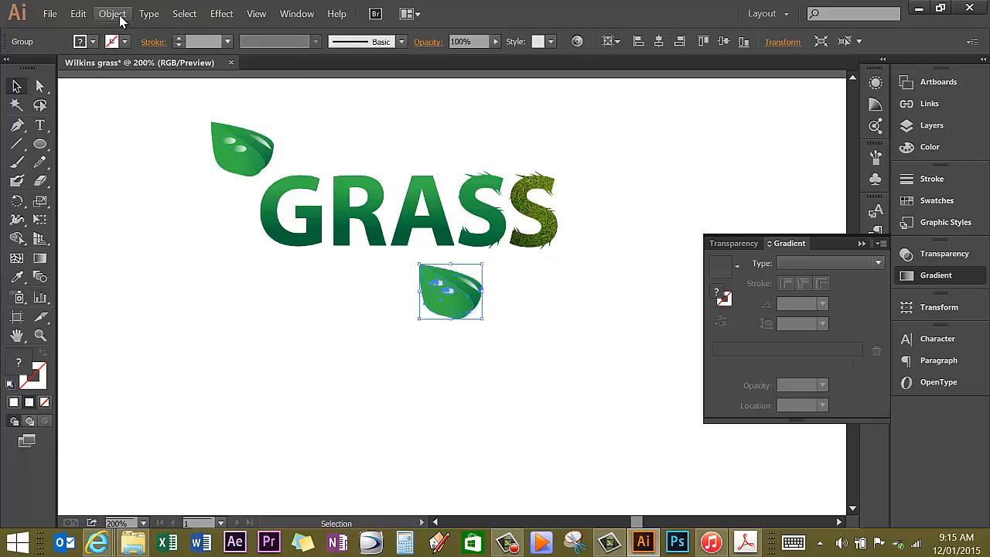
Reflect the leaf copy across a vertical axis via Object > Transform > Reflect.
{"action": "left_click", "coordinate": [112, 14]}
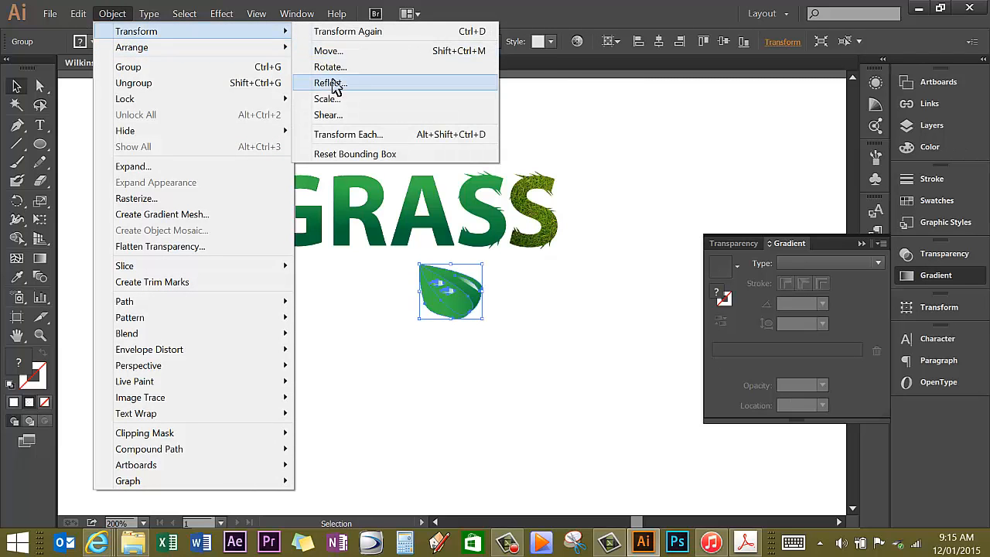
{"action": "left_click", "coordinate": [329, 83]}
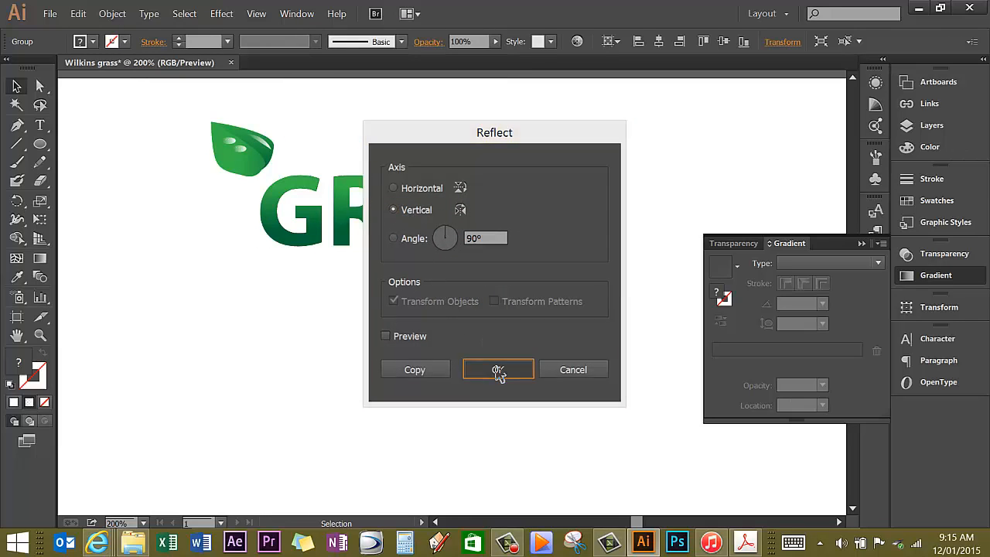
{"action": "left_click", "coordinate": [498, 368]}
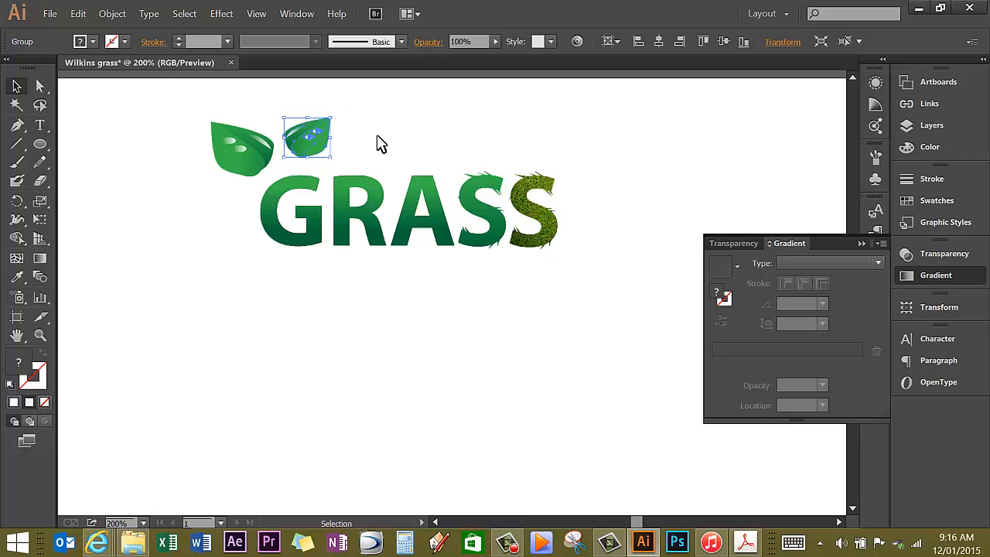
{"action": "mouse_move", "coordinate": [378, 136]}
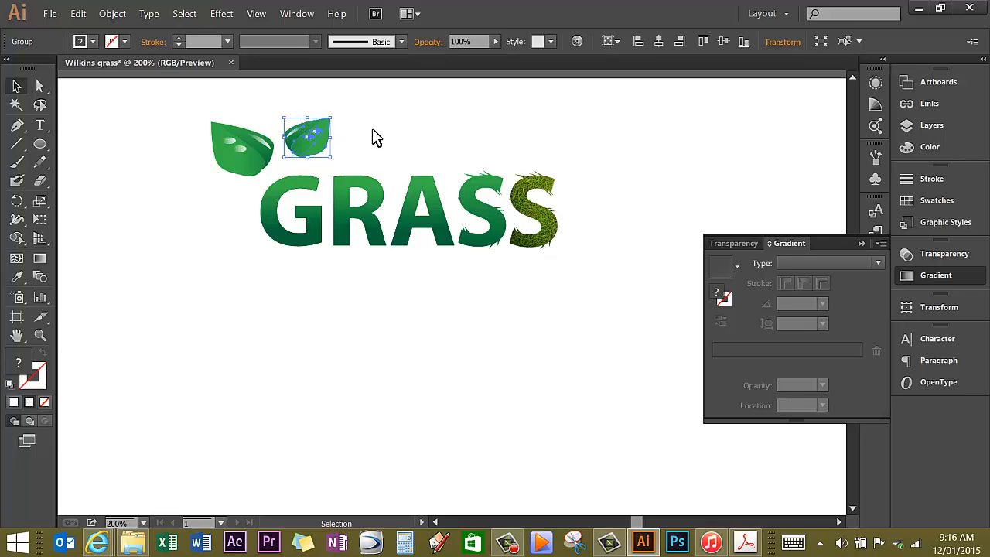
{"action": "mouse_move", "coordinate": [356, 147]}
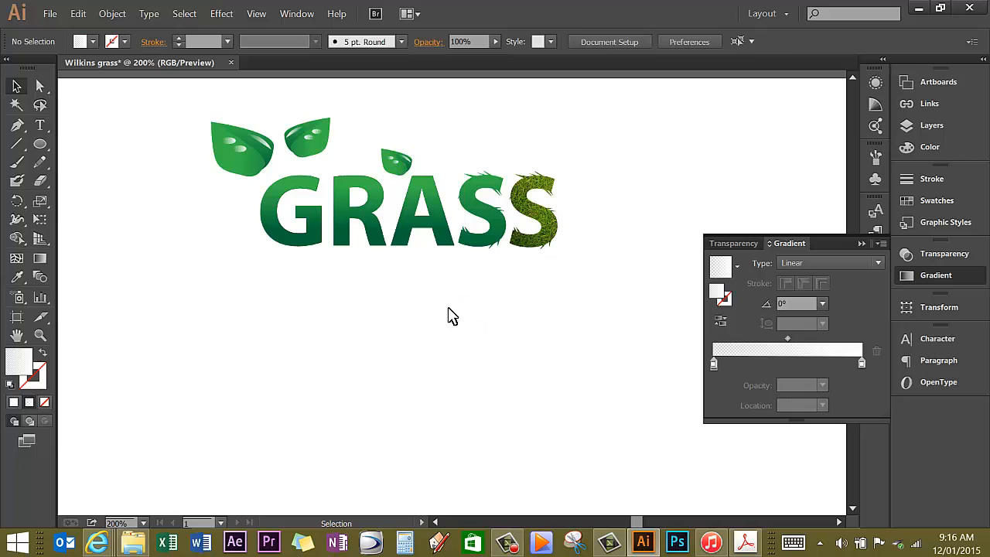
{"action": "mouse_move", "coordinate": [655, 189]}
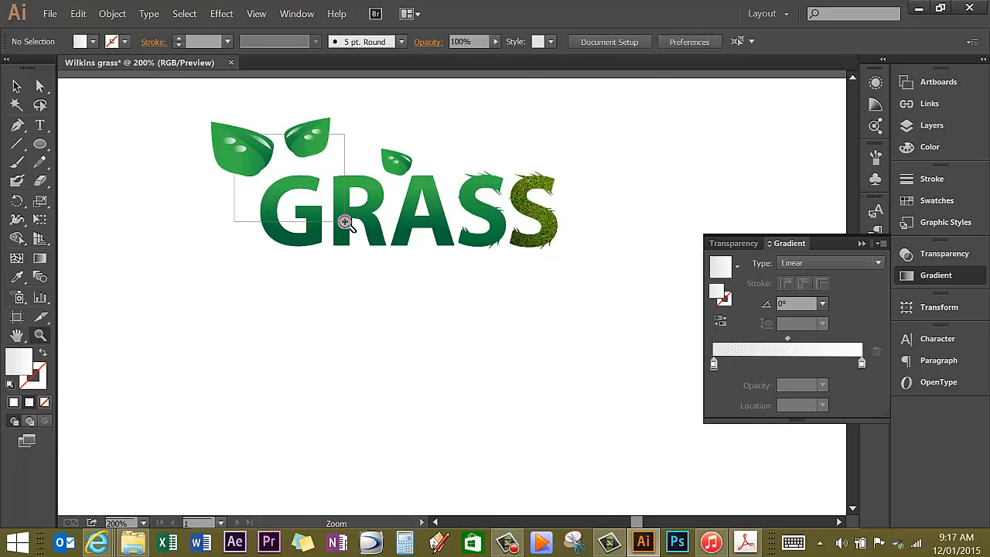
Zoom in on the leaves above the G.
{"action": "left_click", "coordinate": [343, 223]}
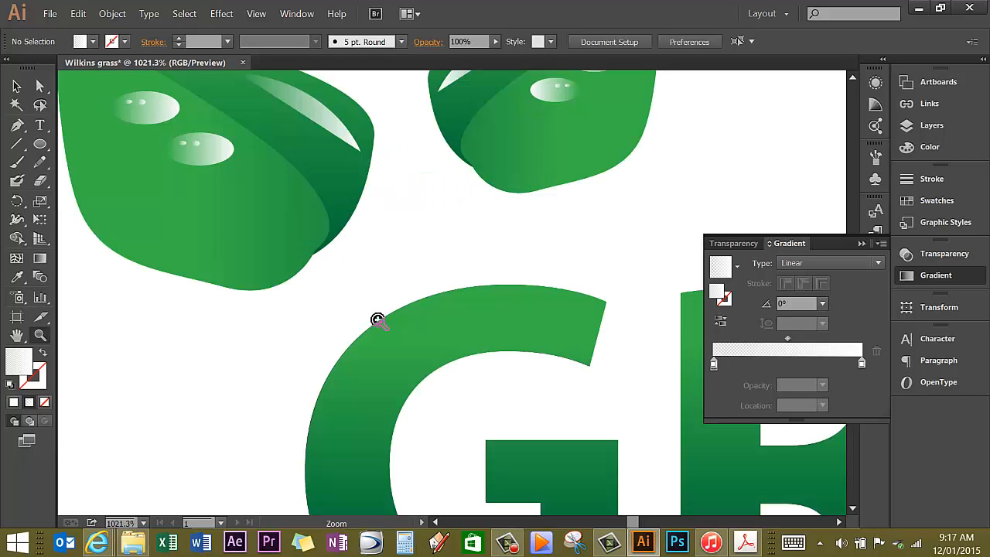
{"action": "mouse_move", "coordinate": [516, 250]}
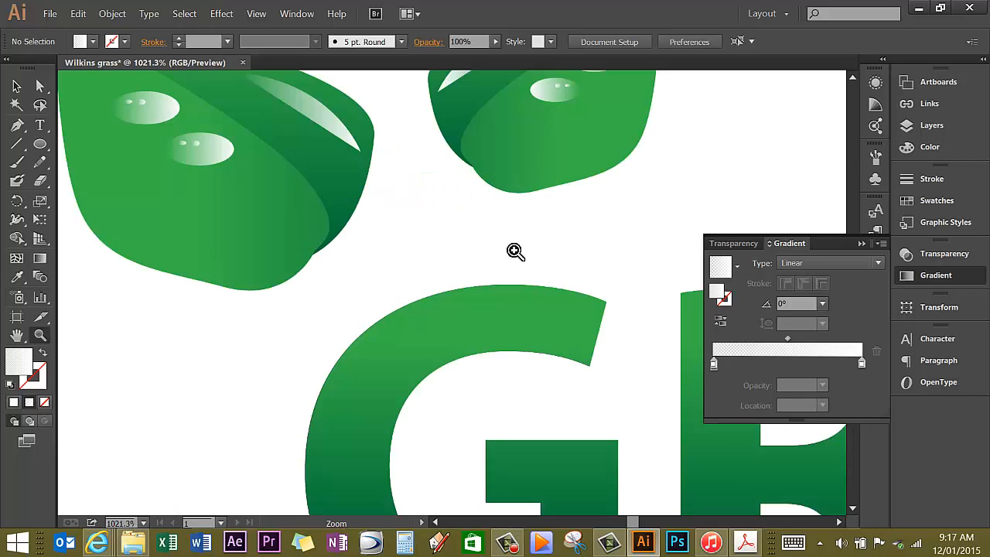
{"action": "mouse_move", "coordinate": [512, 303]}
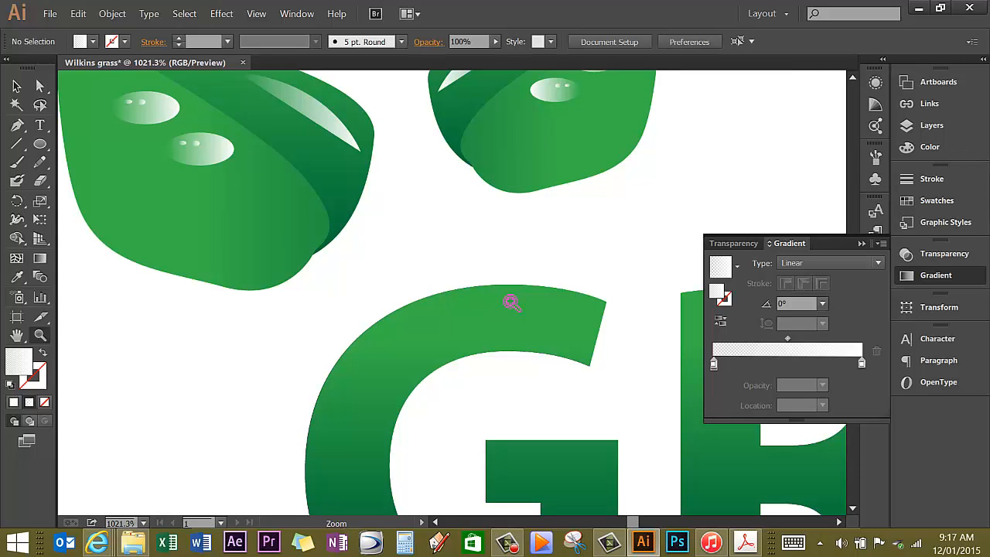
{"action": "mouse_move", "coordinate": [458, 317]}
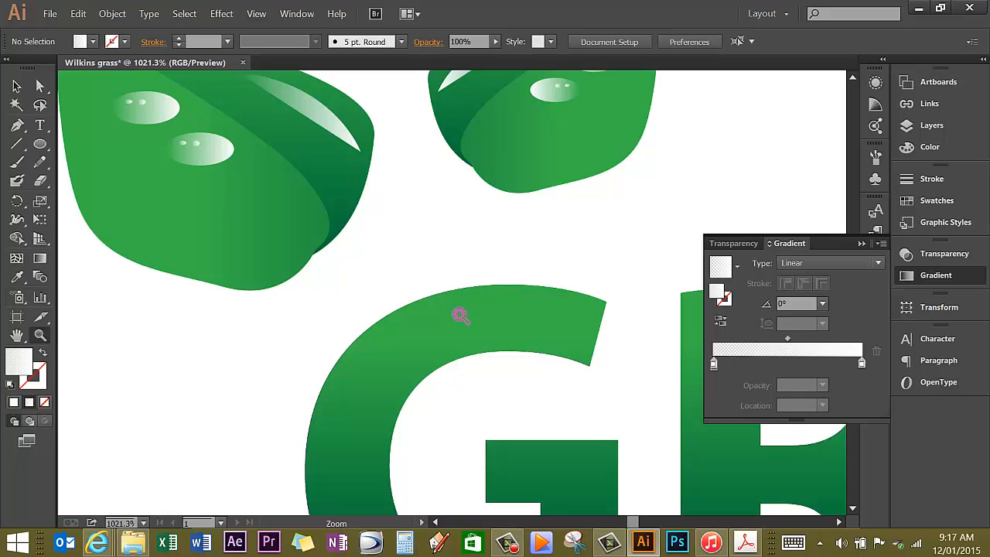
{"action": "mouse_move", "coordinate": [14, 87]}
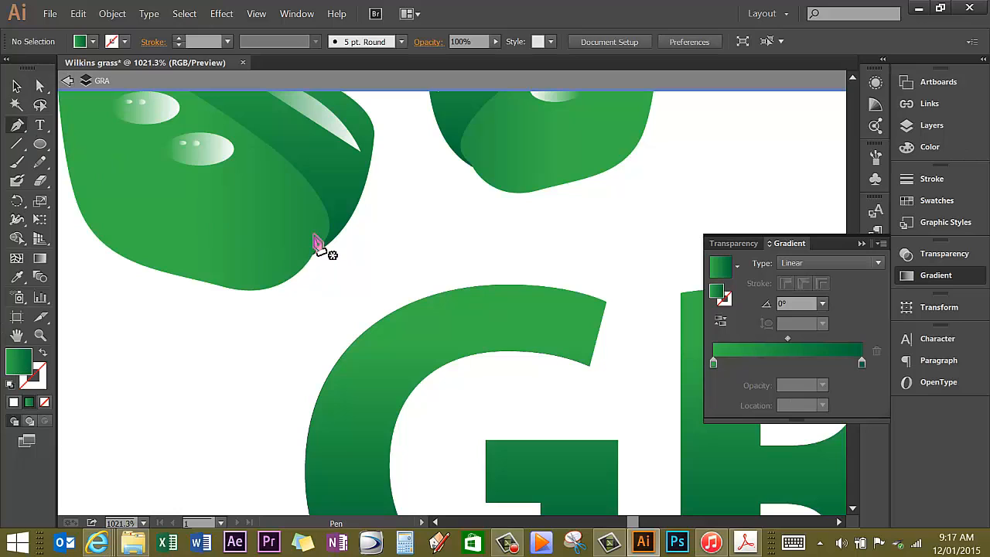
{"action": "mouse_move", "coordinate": [112, 40]}
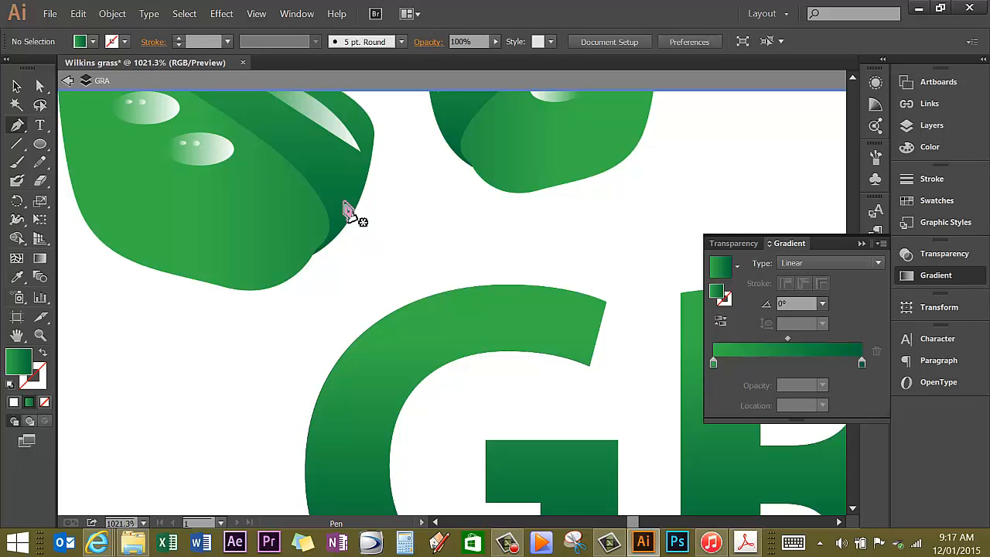
{"action": "mouse_move", "coordinate": [863, 246]}
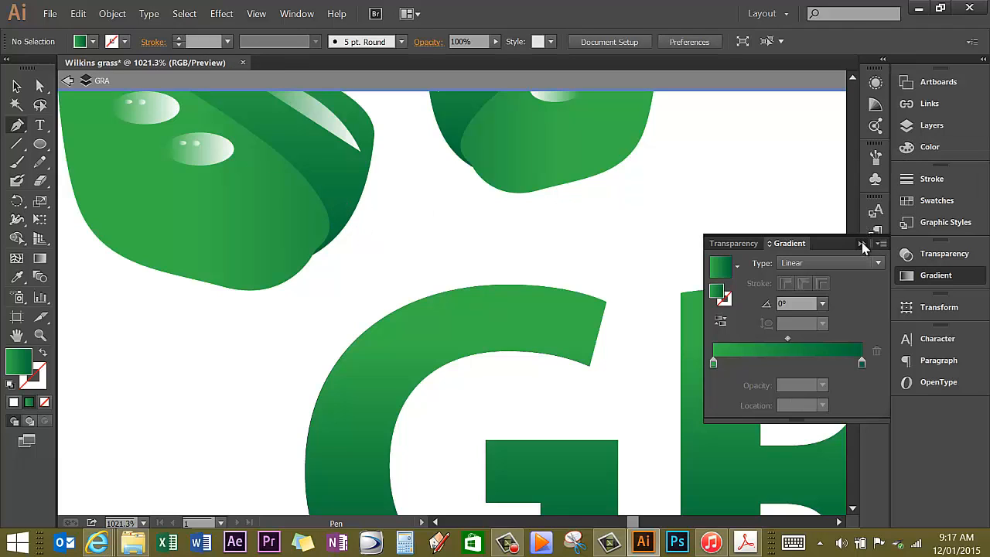
Draw a green gradient stalk beneath the first leaf and send it behind the leaf.
{"action": "left_click", "coordinate": [903, 123]}
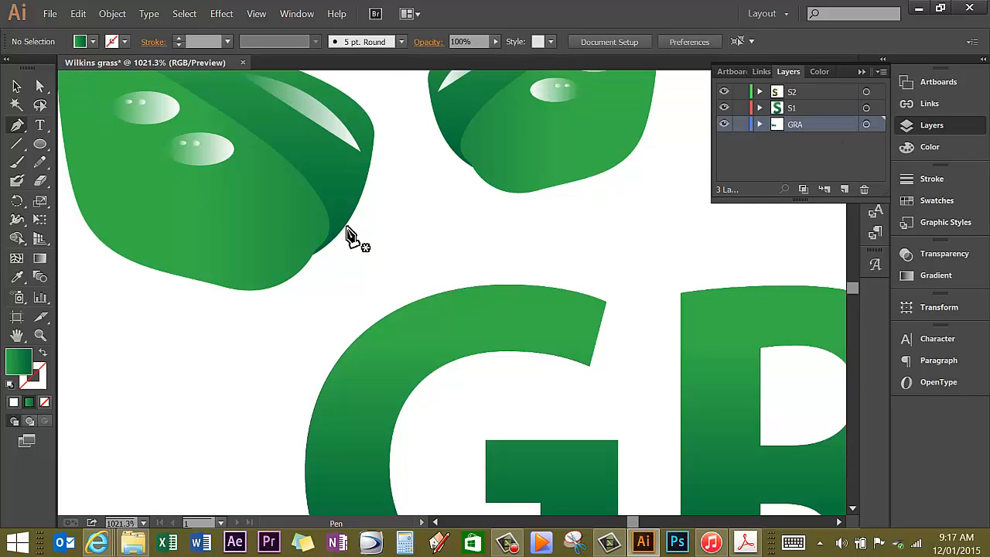
{"action": "left_click", "coordinate": [347, 223]}
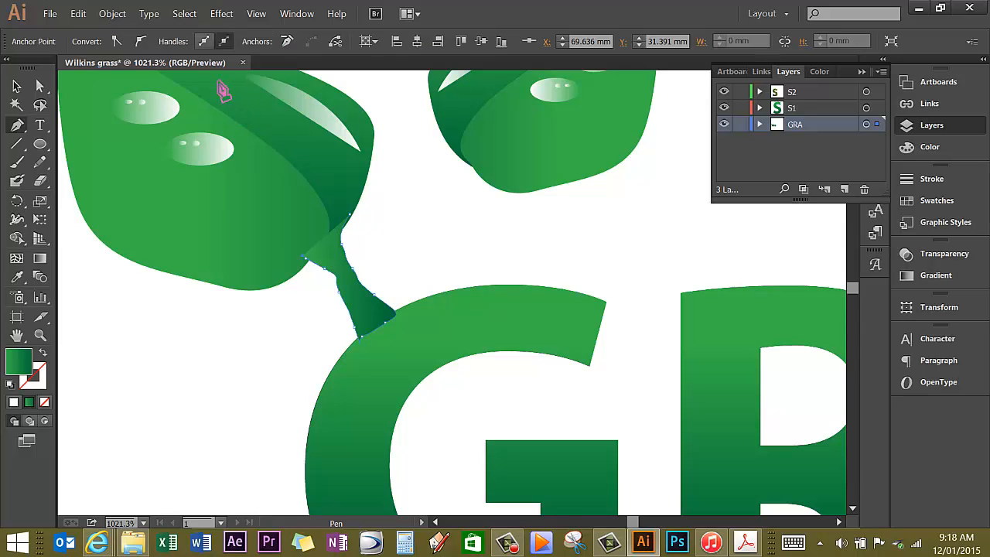
{"action": "left_click", "coordinate": [112, 14]}
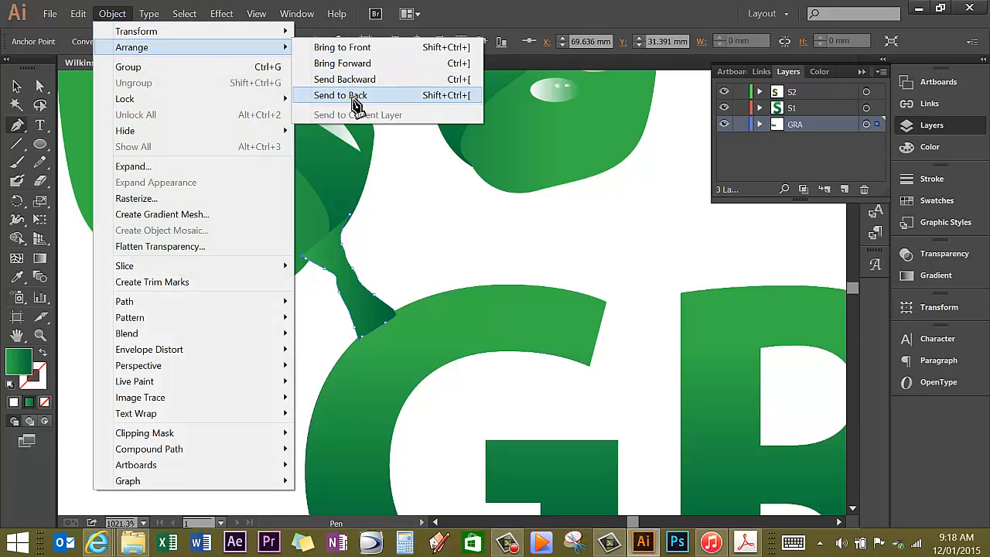
{"action": "left_click", "coordinate": [340, 95]}
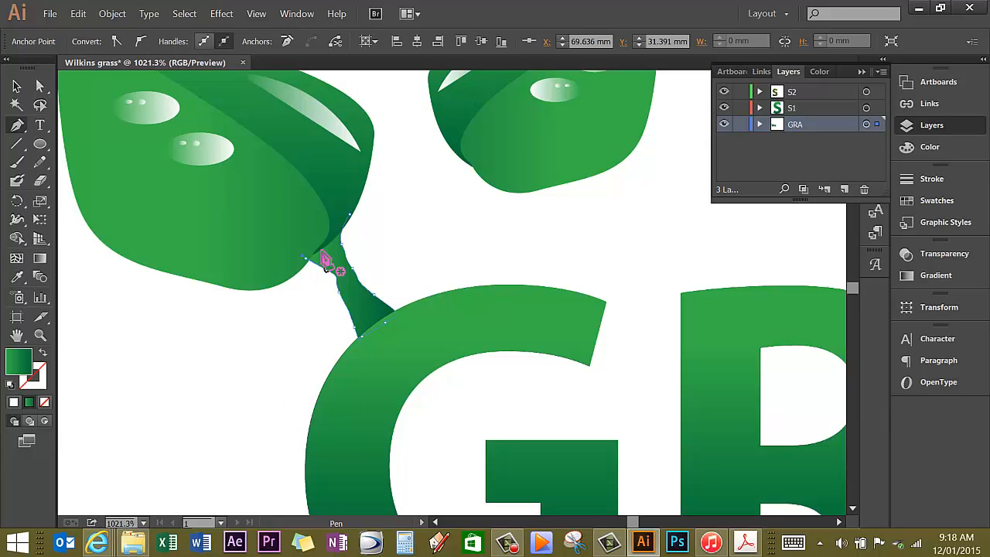
{"action": "mouse_move", "coordinate": [123, 282]}
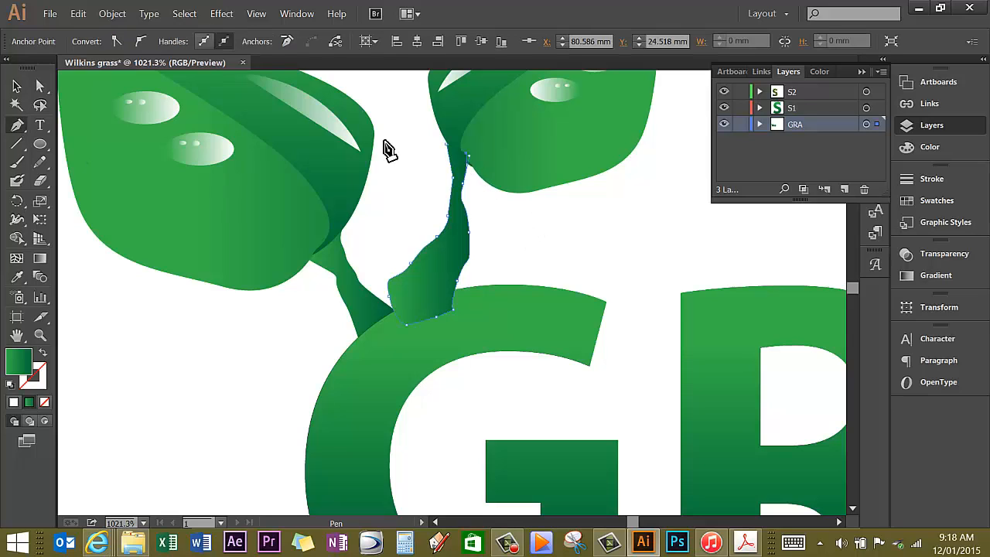
{"action": "mouse_move", "coordinate": [40, 258]}
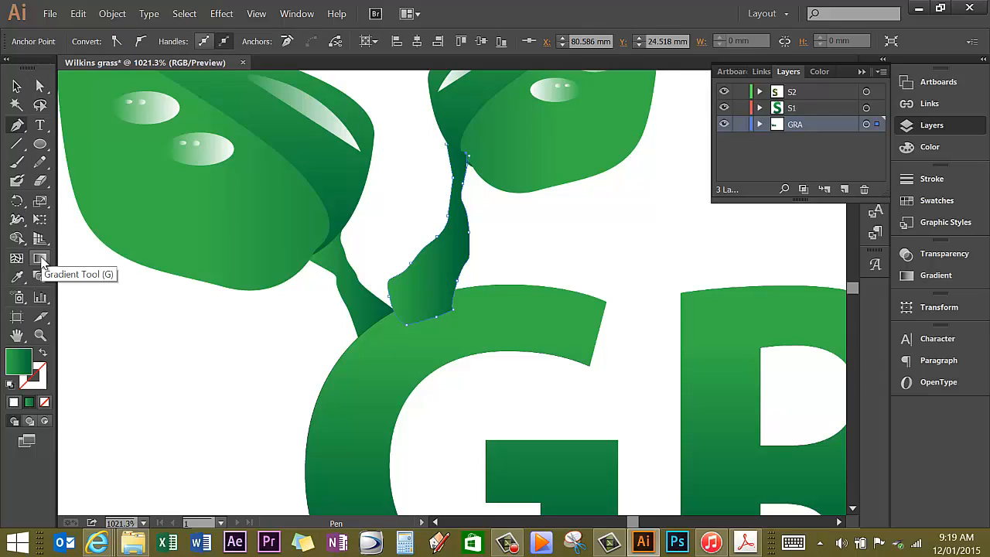
Angle the gradient across the second and third stalks and send each behind its leaf.
{"action": "left_click", "coordinate": [41, 258]}
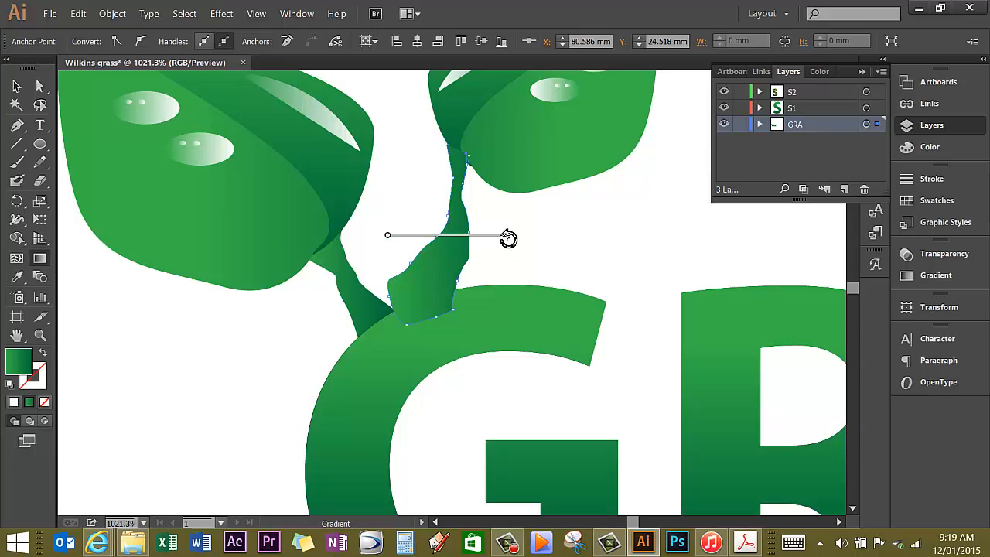
{"action": "left_click_drag", "start_coordinate": [502, 239], "coordinate": [418, 343]}
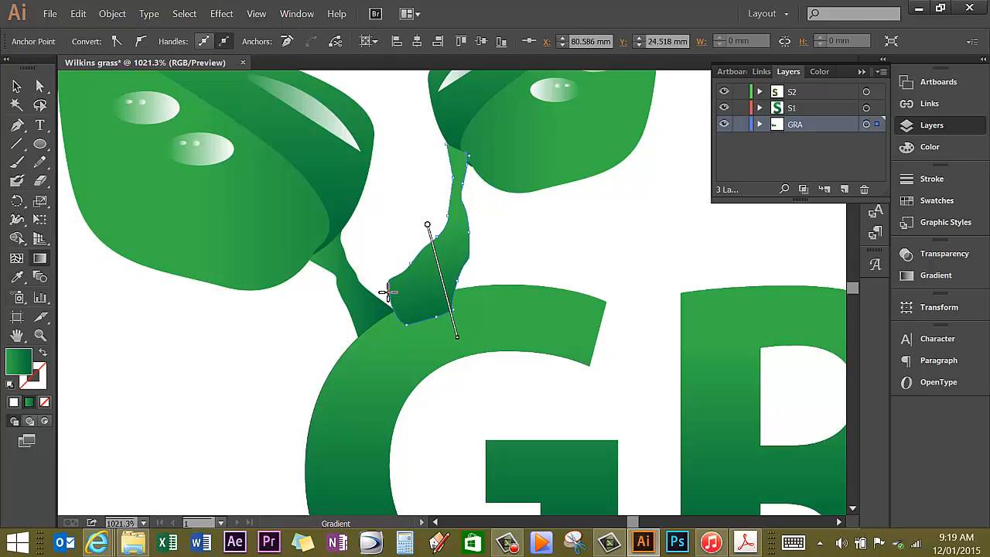
{"action": "left_click", "coordinate": [111, 12]}
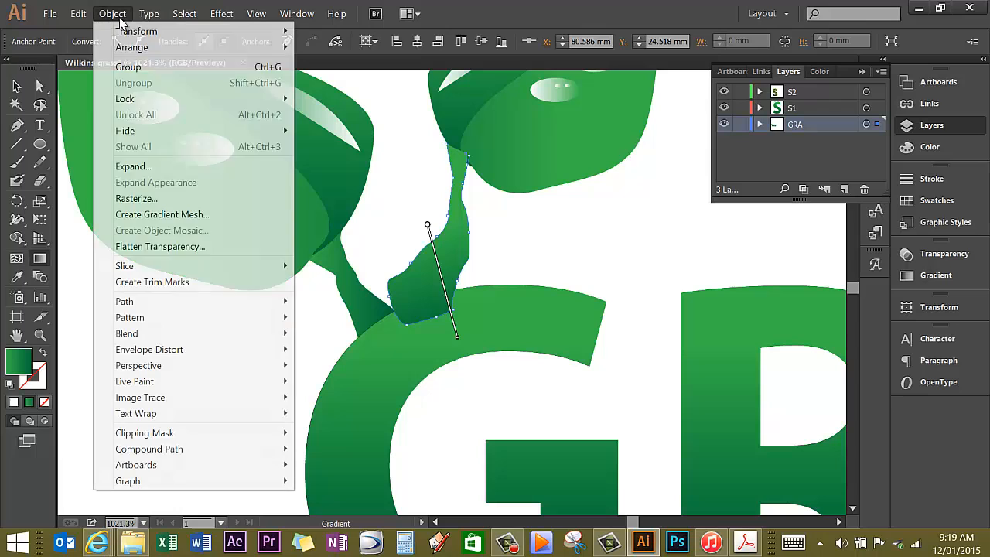
{"action": "mouse_move", "coordinate": [132, 46]}
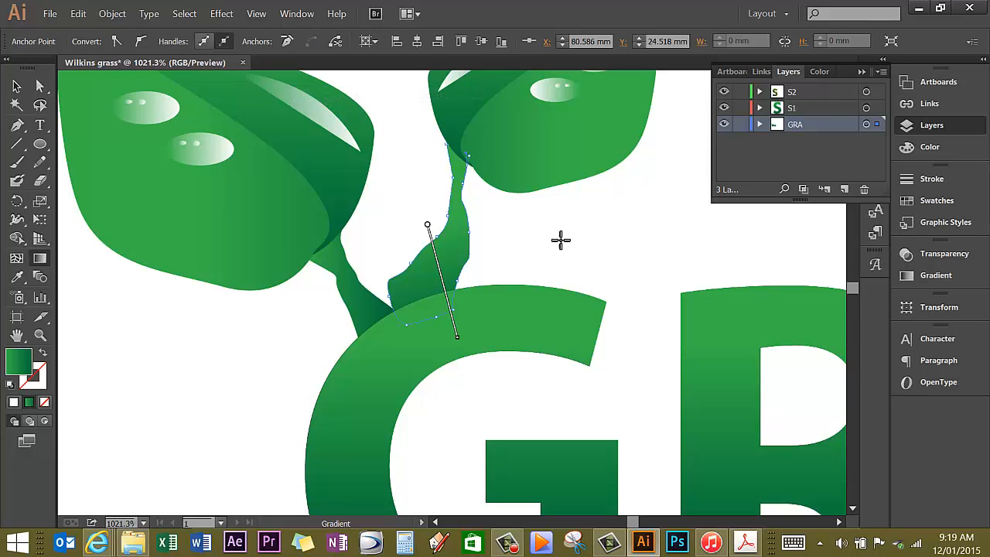
{"action": "left_click", "coordinate": [14, 87]}
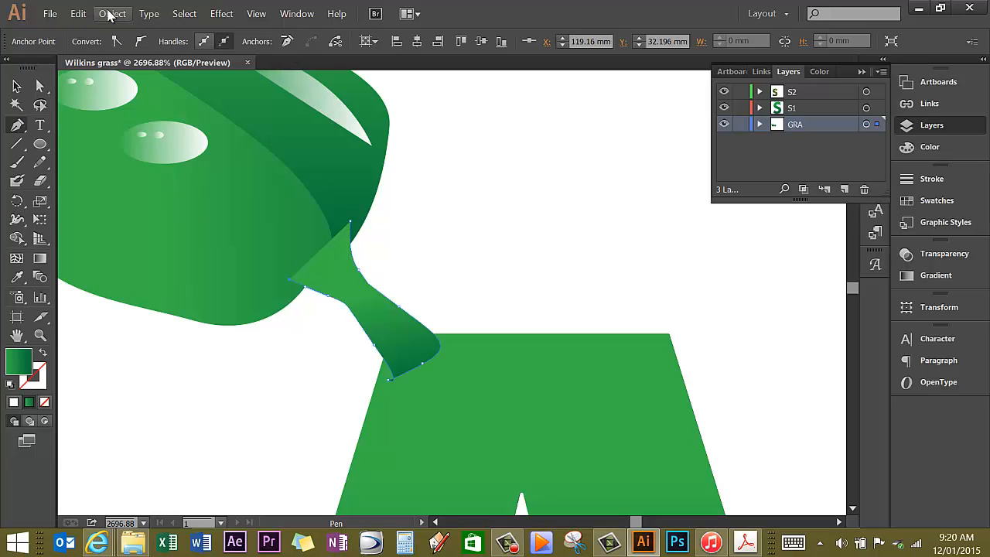
{"action": "left_click", "coordinate": [111, 14]}
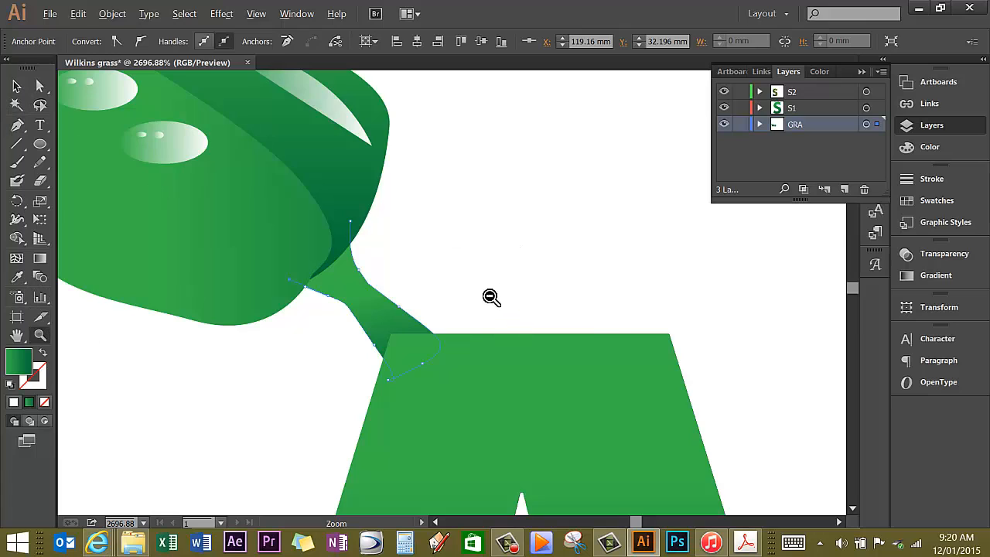
{"action": "left_click", "coordinate": [491, 297]}
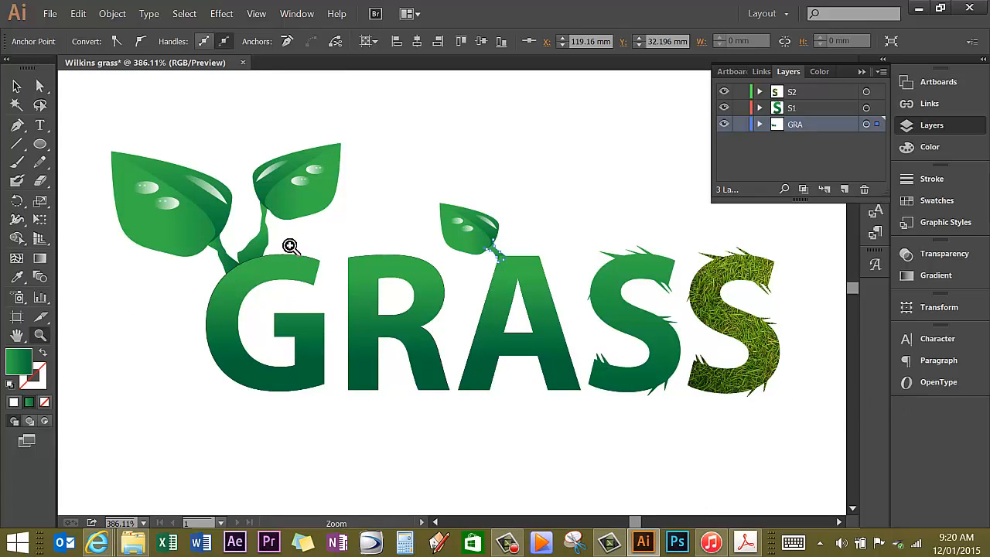
{"action": "mouse_move", "coordinate": [248, 262]}
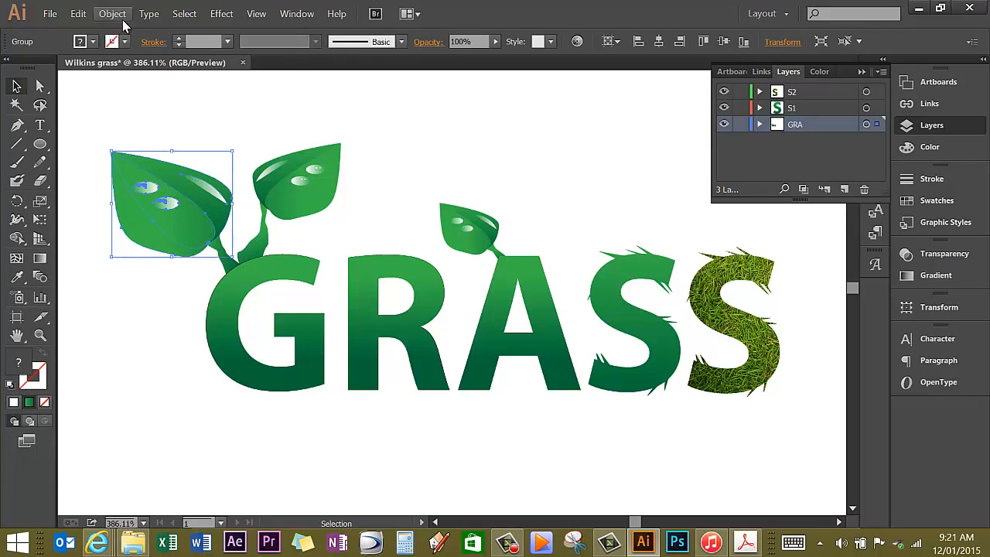
{"action": "left_click", "coordinate": [111, 14]}
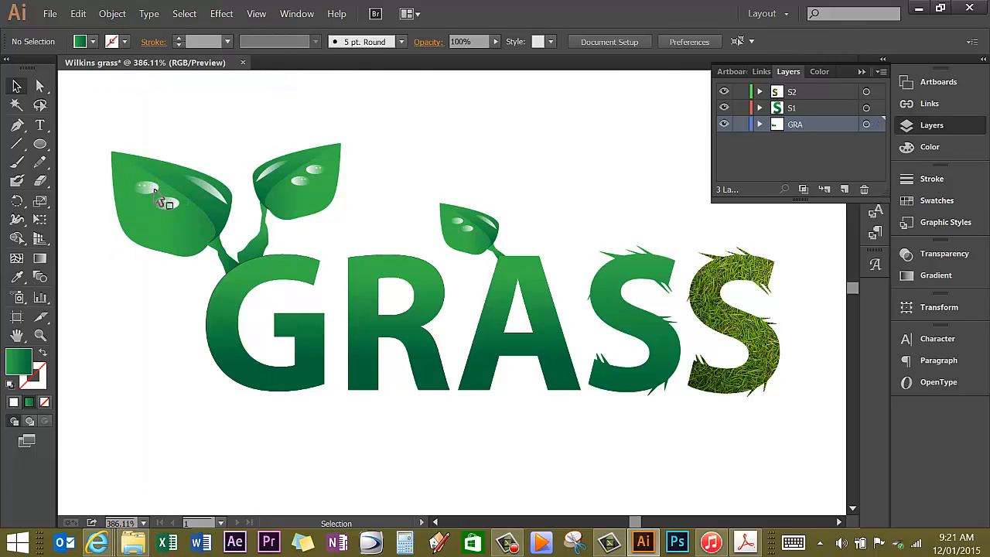
{"action": "left_click", "coordinate": [152, 193]}
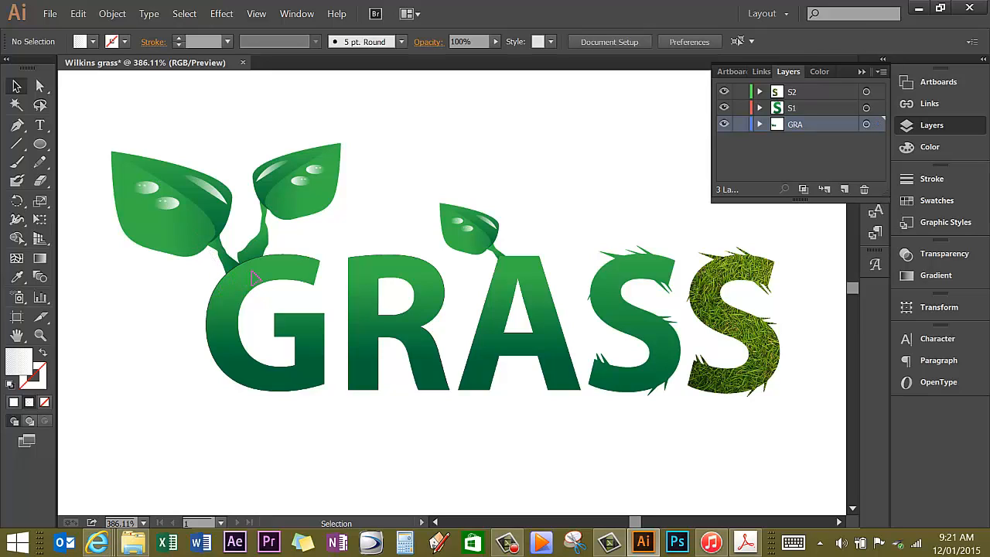
{"action": "left_click", "coordinate": [452, 292]}
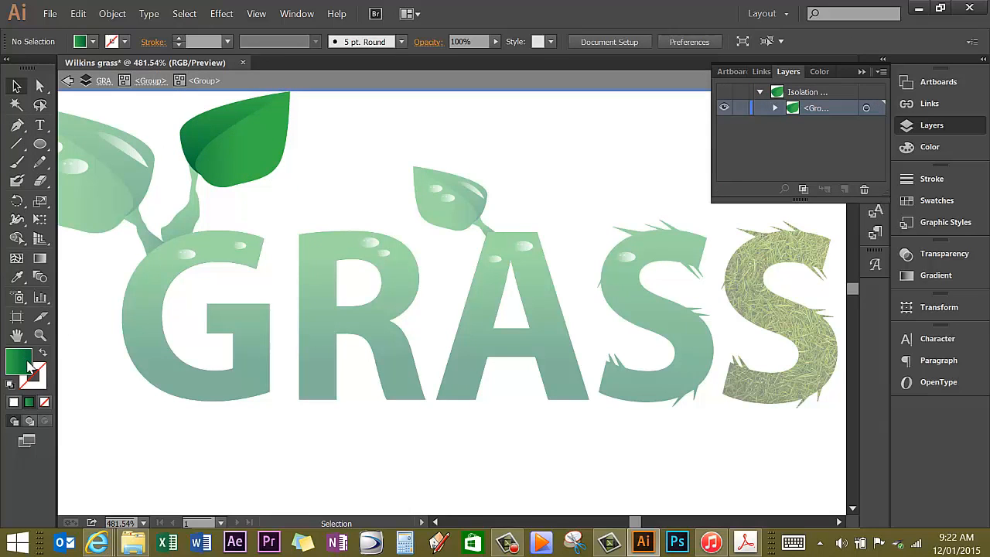
{"action": "mouse_move", "coordinate": [19, 365]}
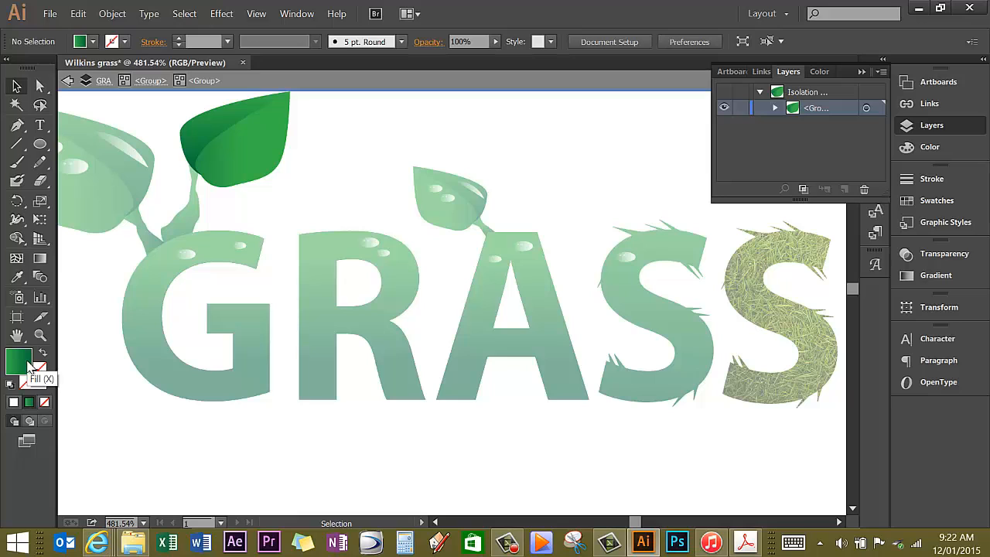
{"action": "mouse_move", "coordinate": [63, 155]}
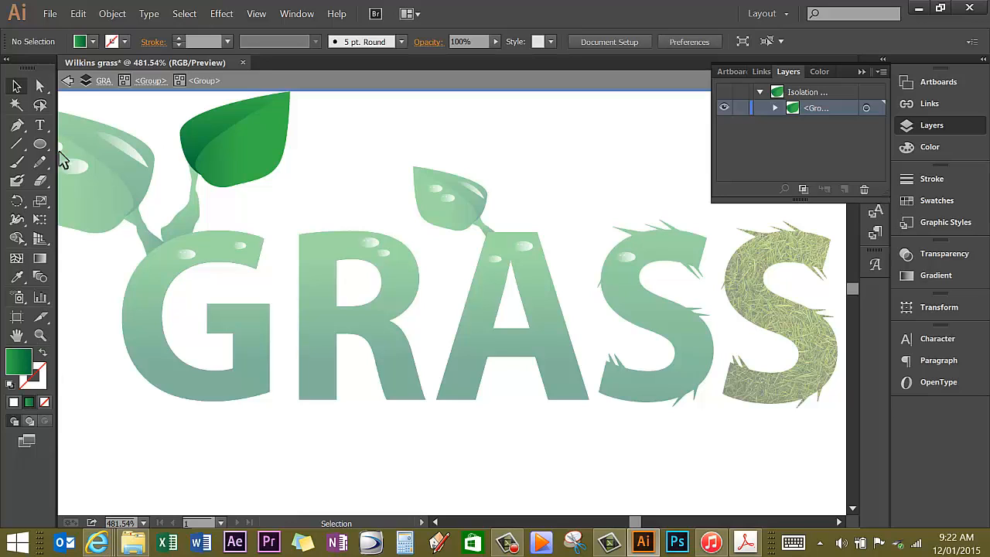
Draw a green gradient tendril twining in front of and behind the A of GRASS.
{"action": "left_click", "coordinate": [68, 80]}
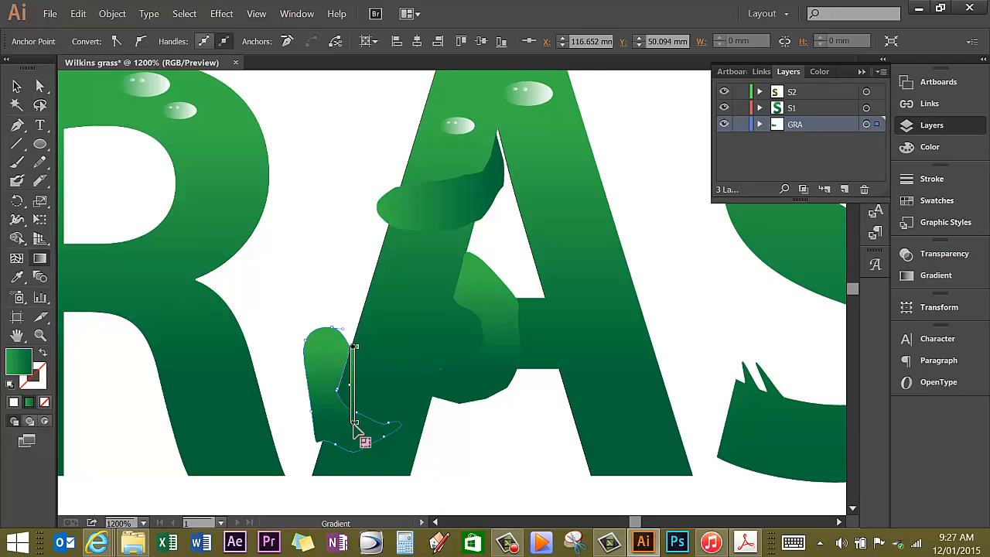
{"action": "left_click_drag", "start_coordinate": [354, 346], "coordinate": [393, 390]}
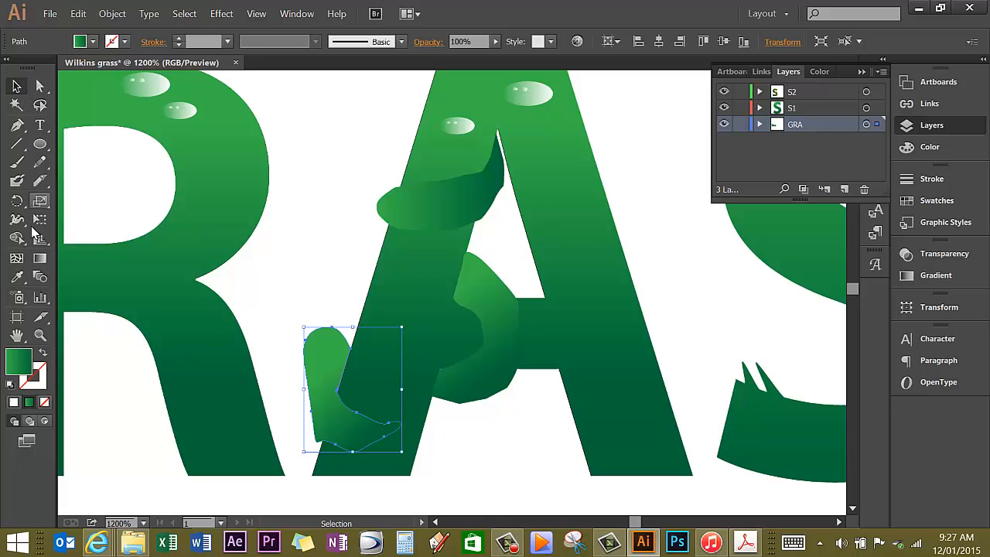
{"action": "left_click_drag", "start_coordinate": [317, 379], "coordinate": [372, 436]}
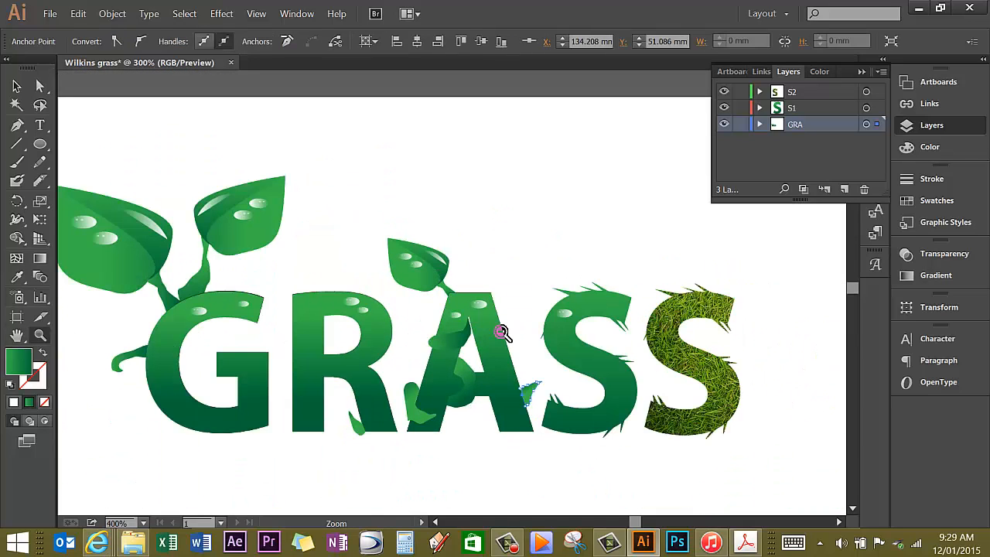
{"action": "left_click", "coordinate": [503, 334]}
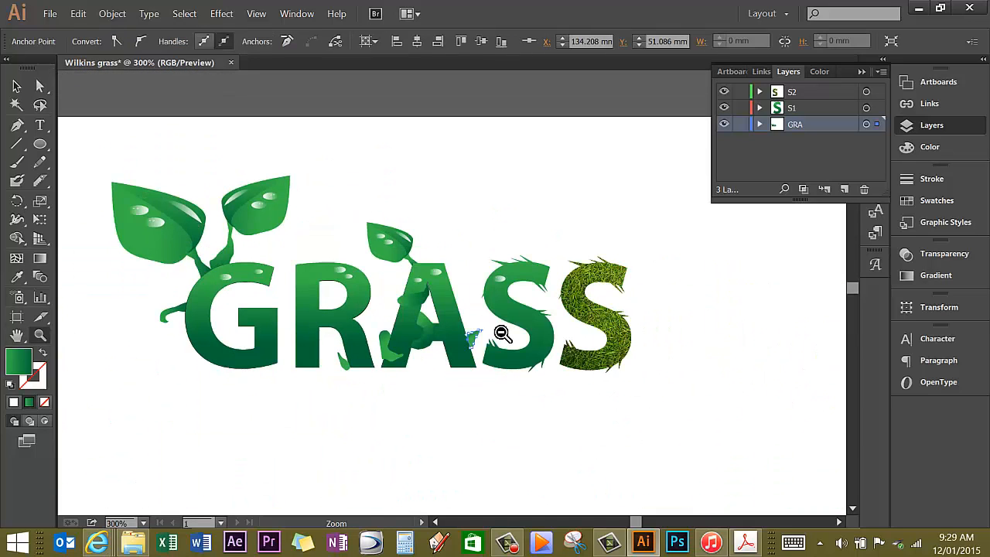